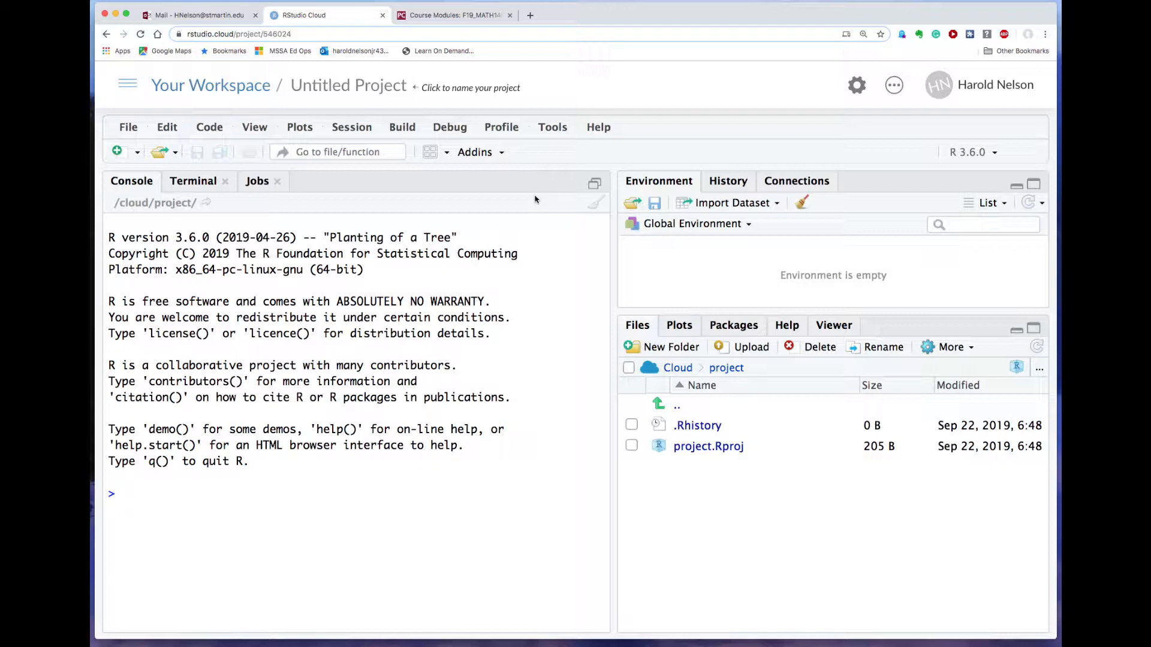
{"action": "mouse_move", "coordinate": [360, 247]}
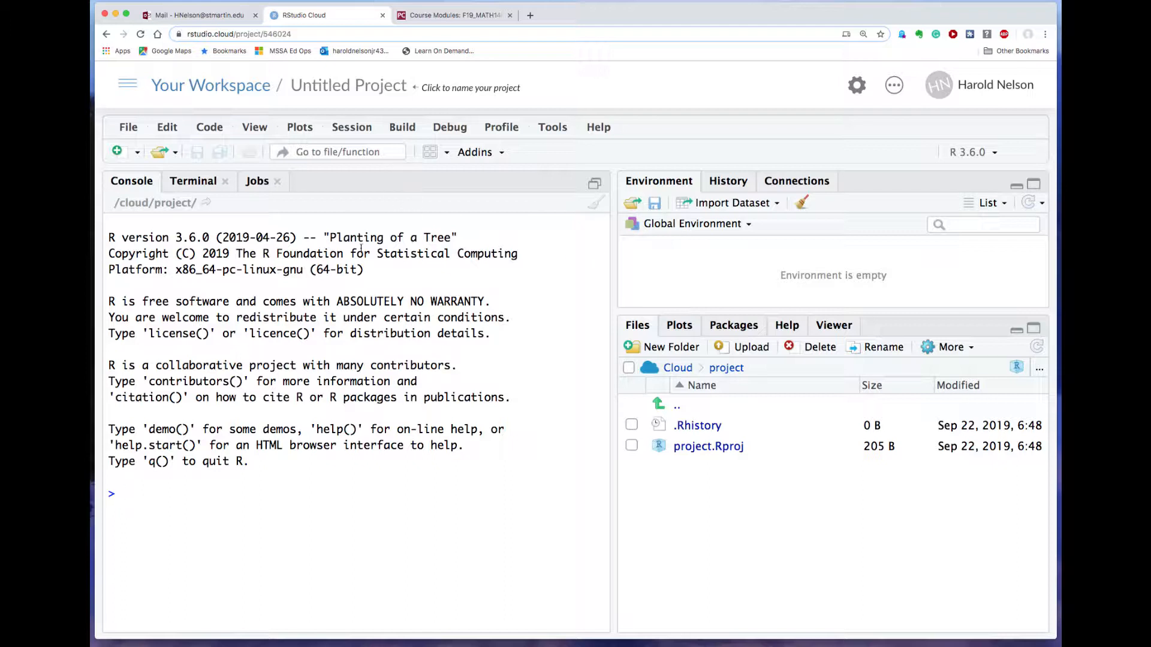
{"action": "mouse_move", "coordinate": [371, 237]}
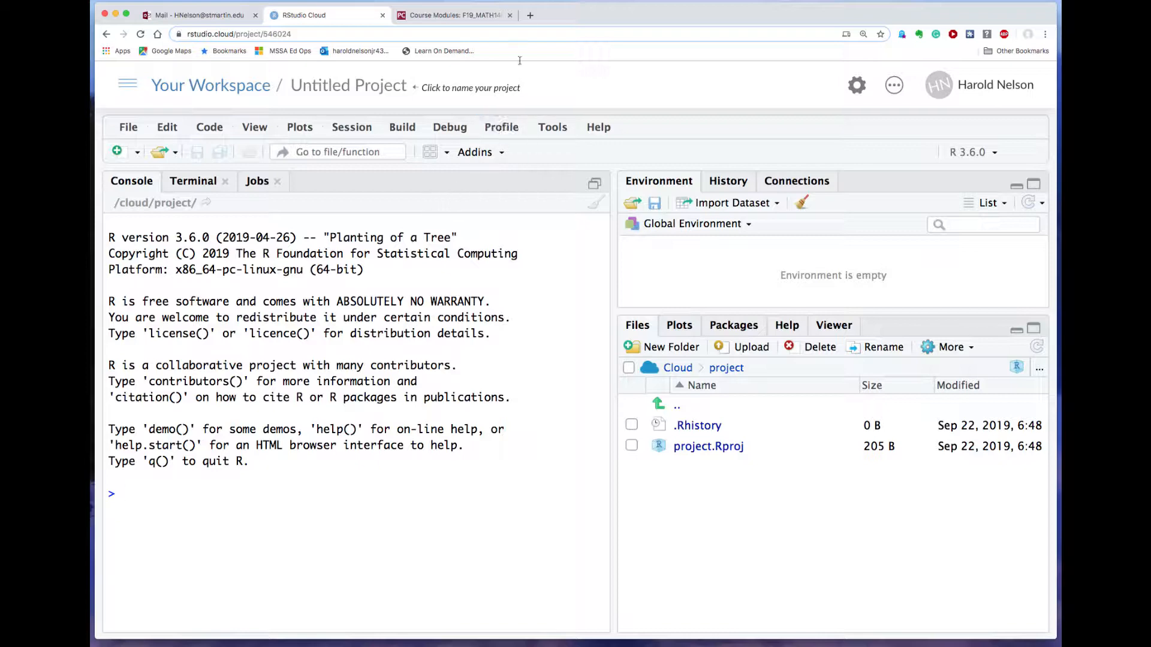
- Download cdc.Rdata from the Module 1 file page in Canvas
{"action": "left_click", "coordinate": [453, 15]}
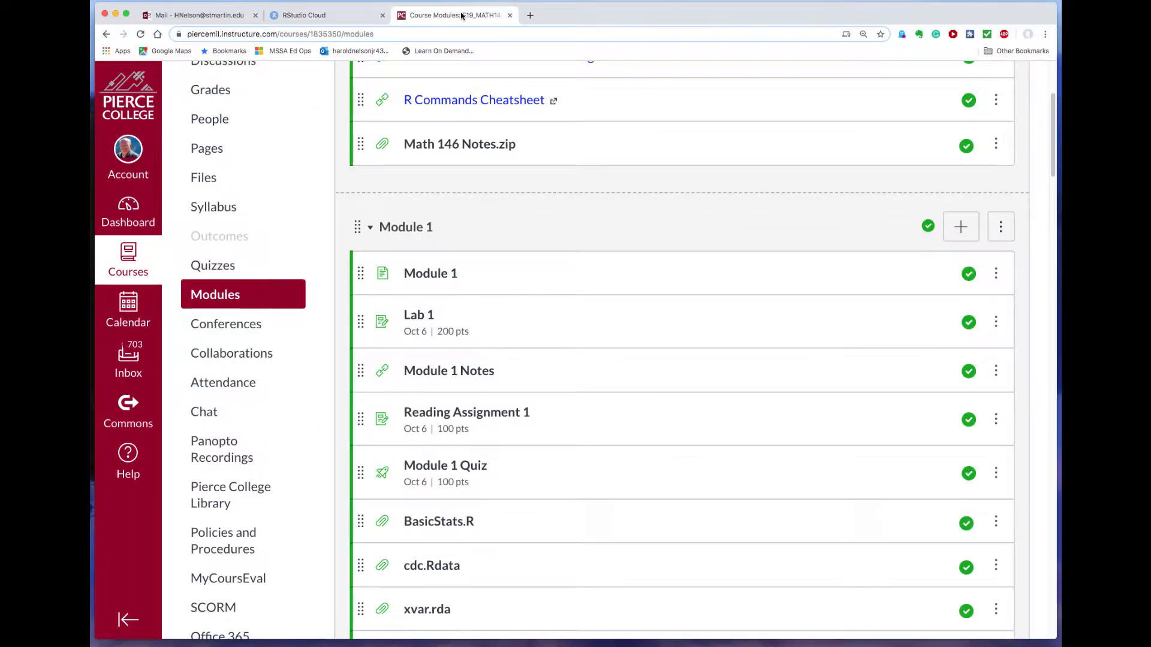
{"action": "mouse_move", "coordinate": [432, 565]}
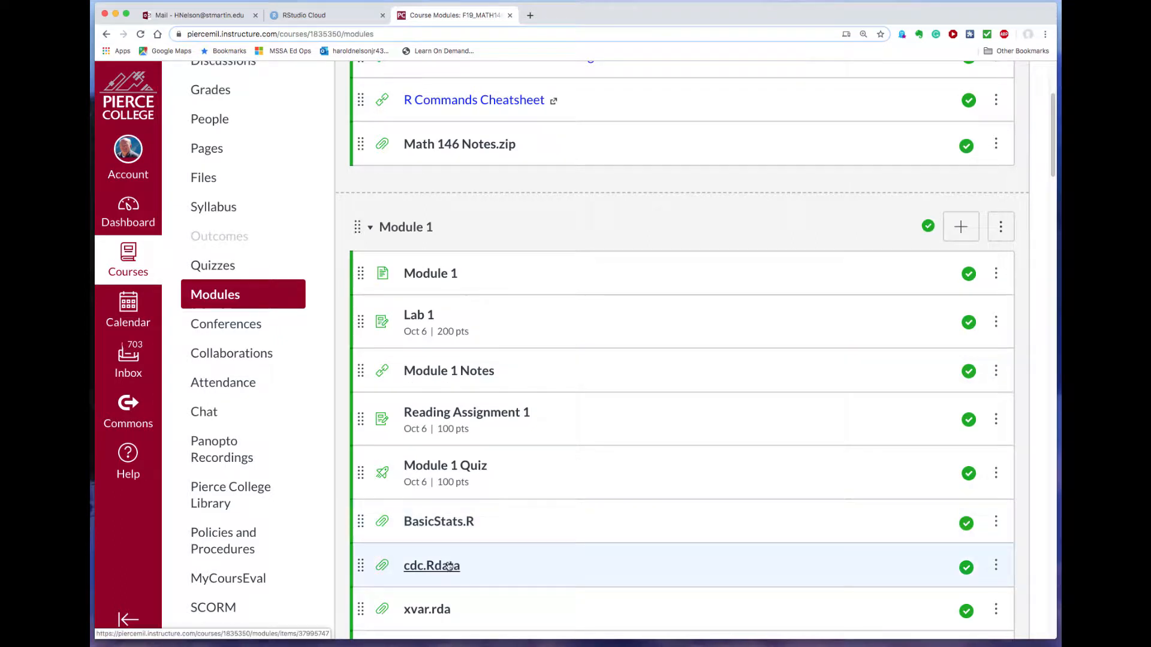
{"action": "mouse_move", "coordinate": [431, 566]}
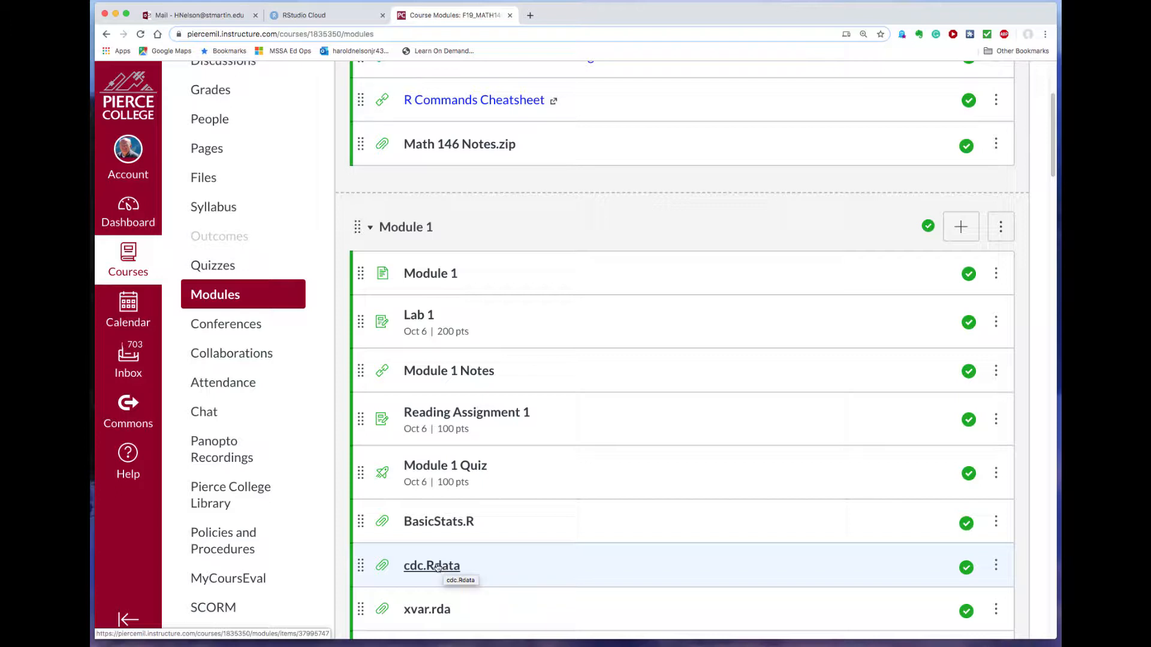
{"action": "left_click", "coordinate": [432, 565]}
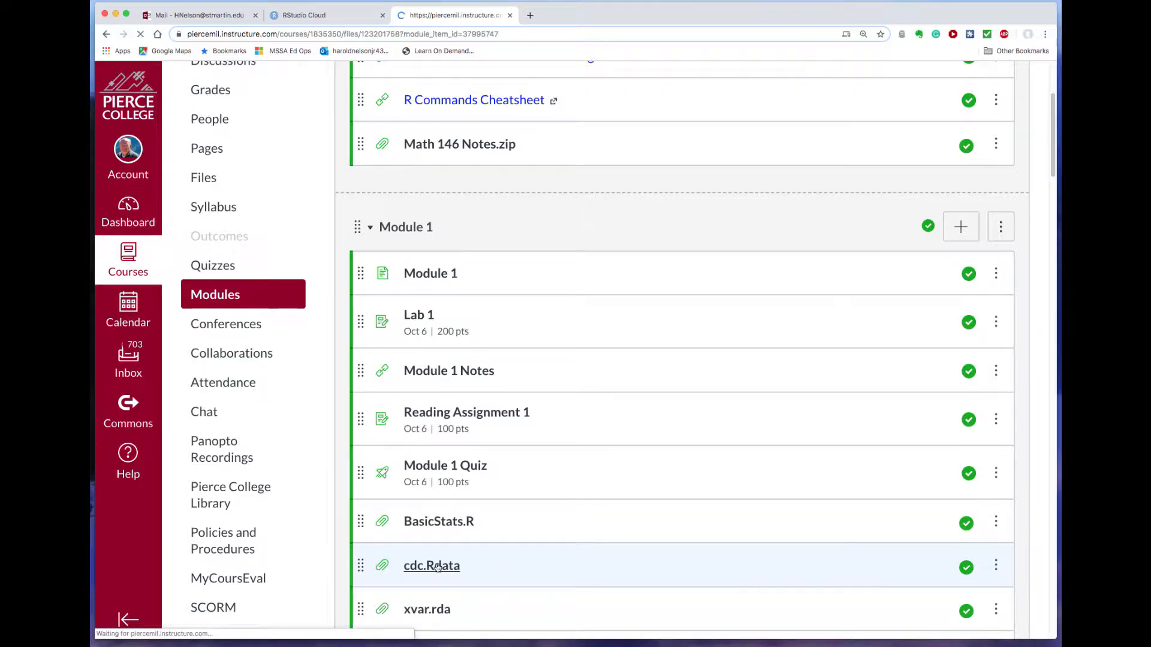
{"action": "left_click", "coordinate": [432, 564]}
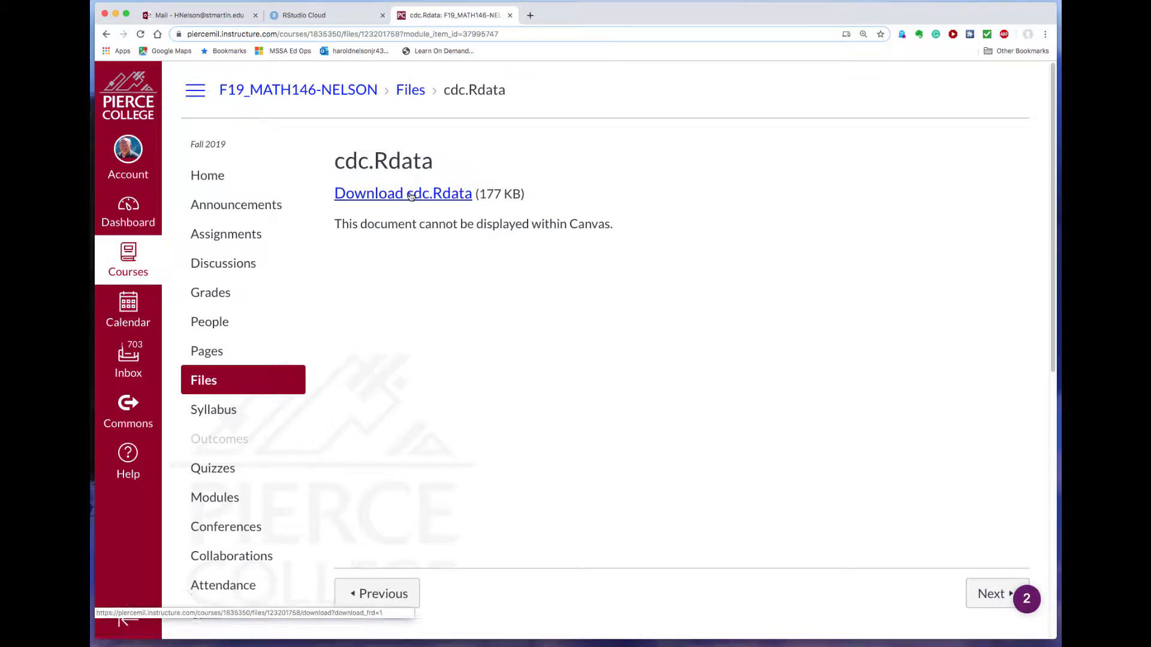
{"action": "left_click", "coordinate": [403, 193]}
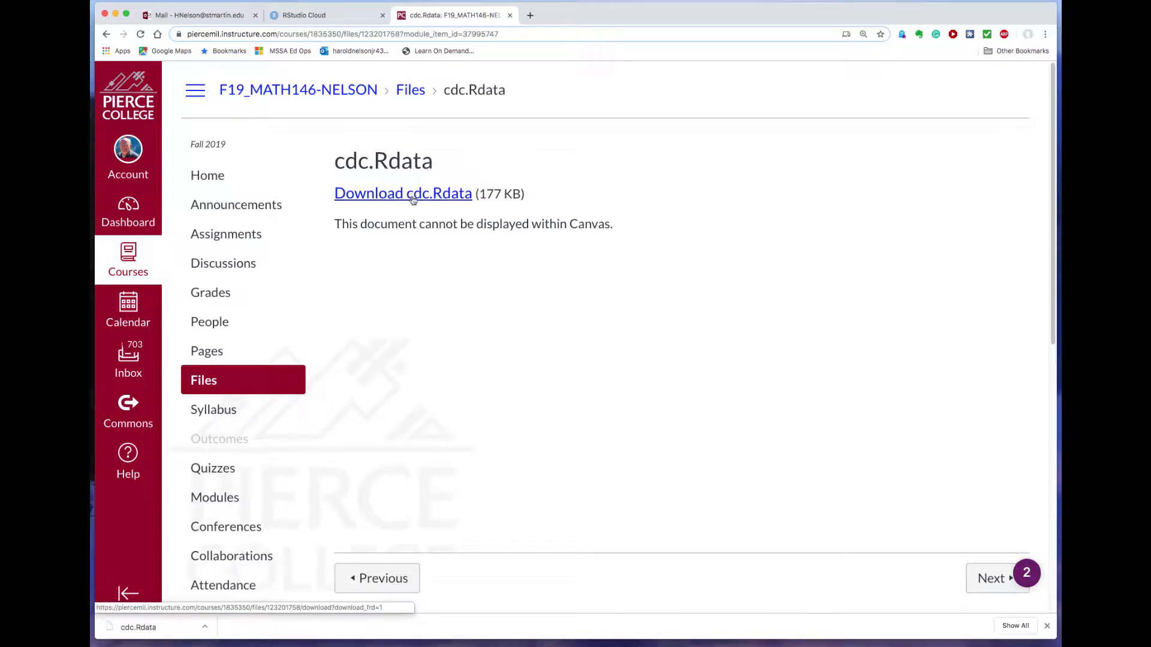
{"action": "mouse_move", "coordinate": [419, 208]}
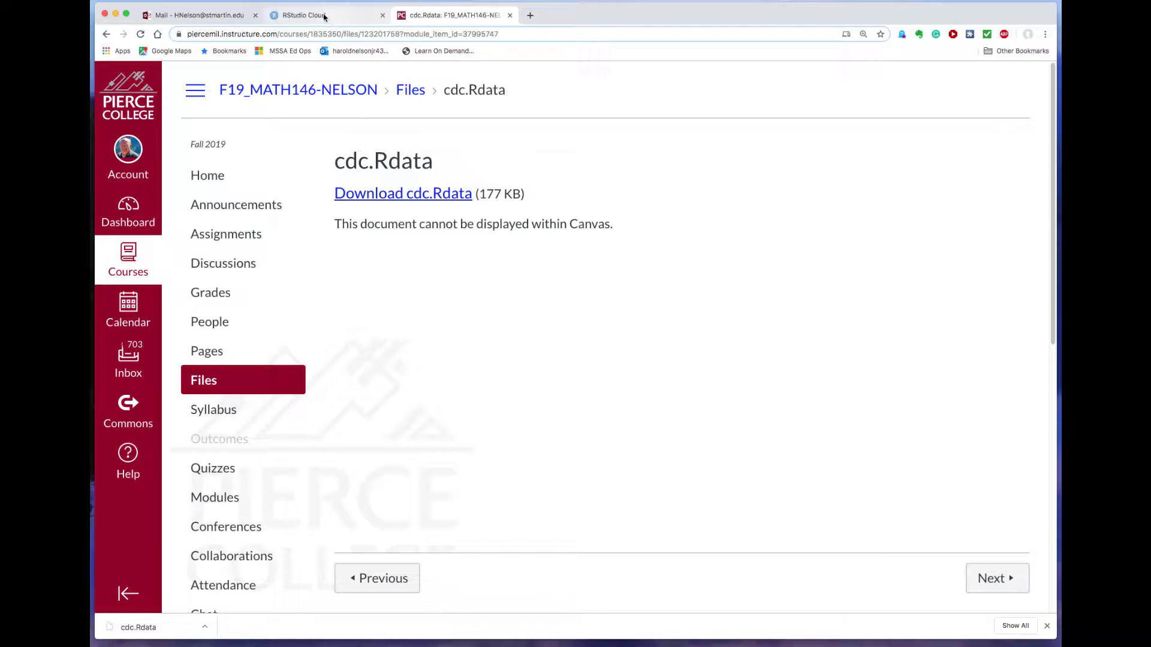
- Upload the downloaded cdc.Rdata into the RStudio Cloud project's files
{"action": "left_click", "coordinate": [301, 14]}
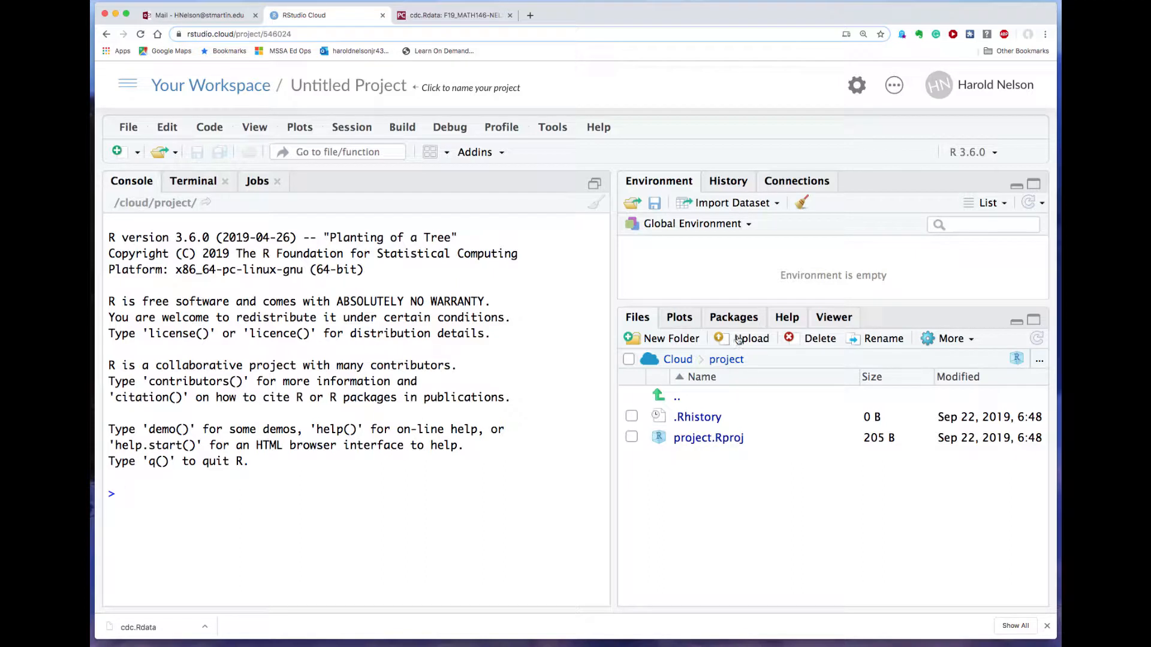
{"action": "mouse_move", "coordinate": [751, 338]}
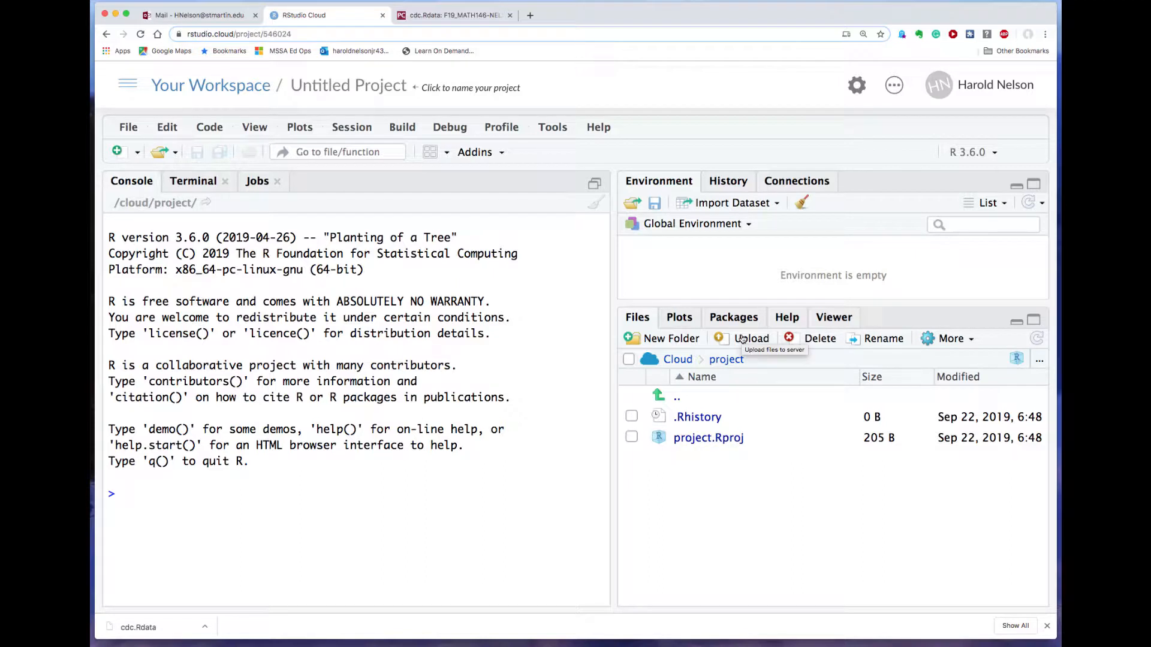
{"action": "left_click", "coordinate": [750, 338]}
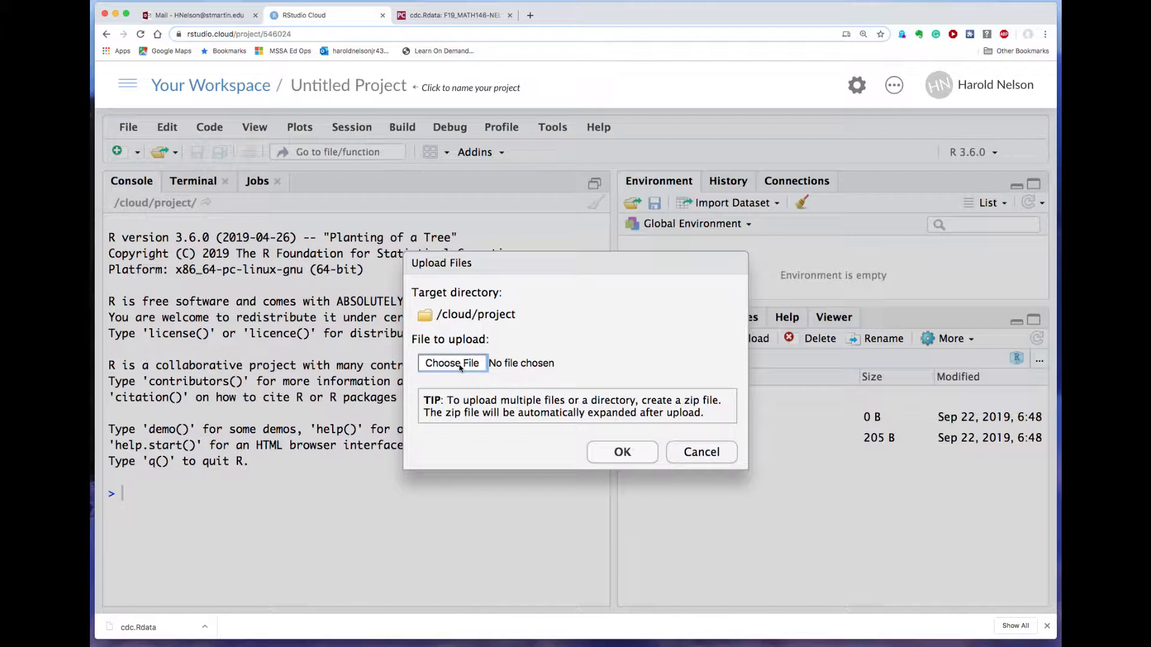
{"action": "left_click", "coordinate": [452, 362]}
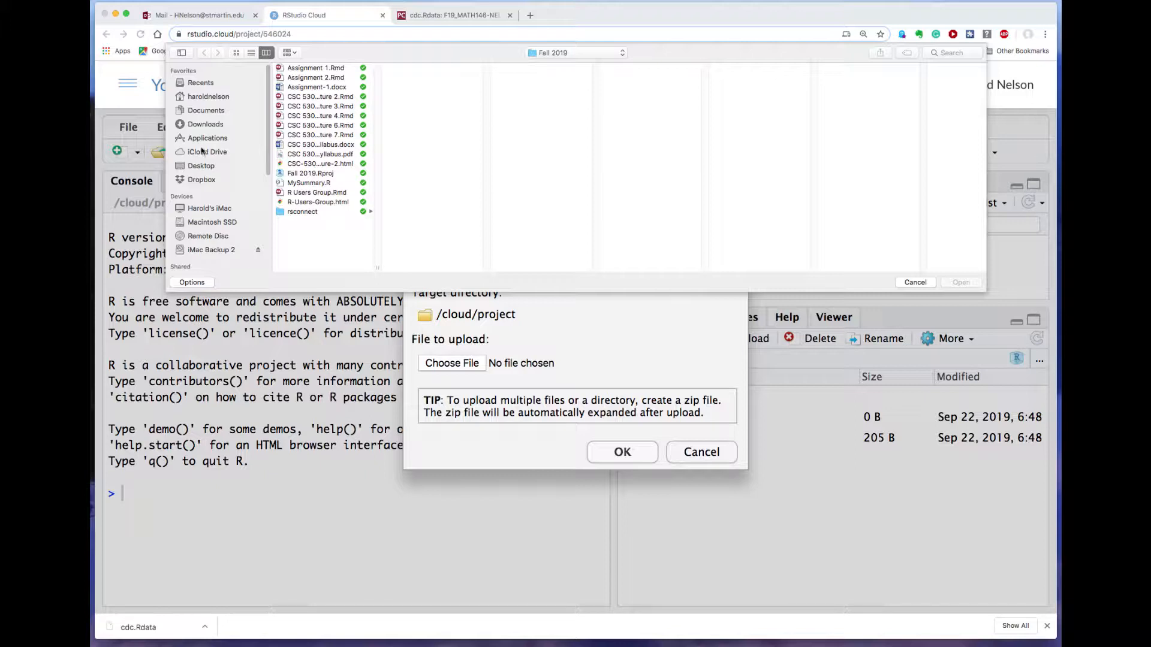
{"action": "left_click", "coordinate": [205, 124]}
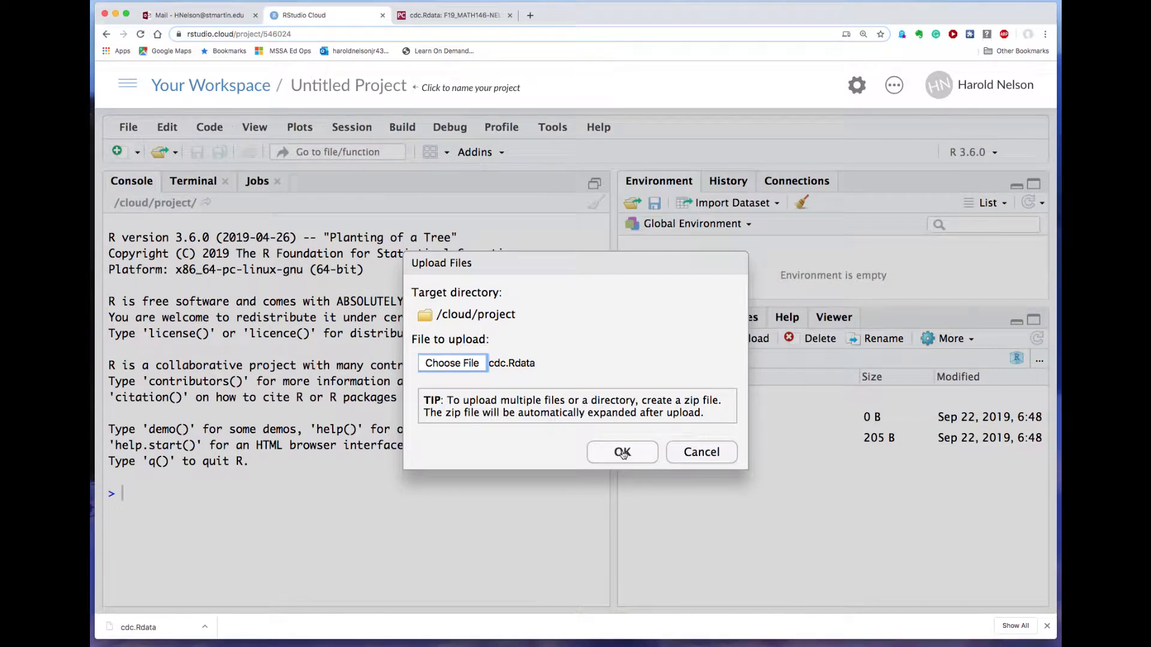
{"action": "left_click", "coordinate": [622, 452]}
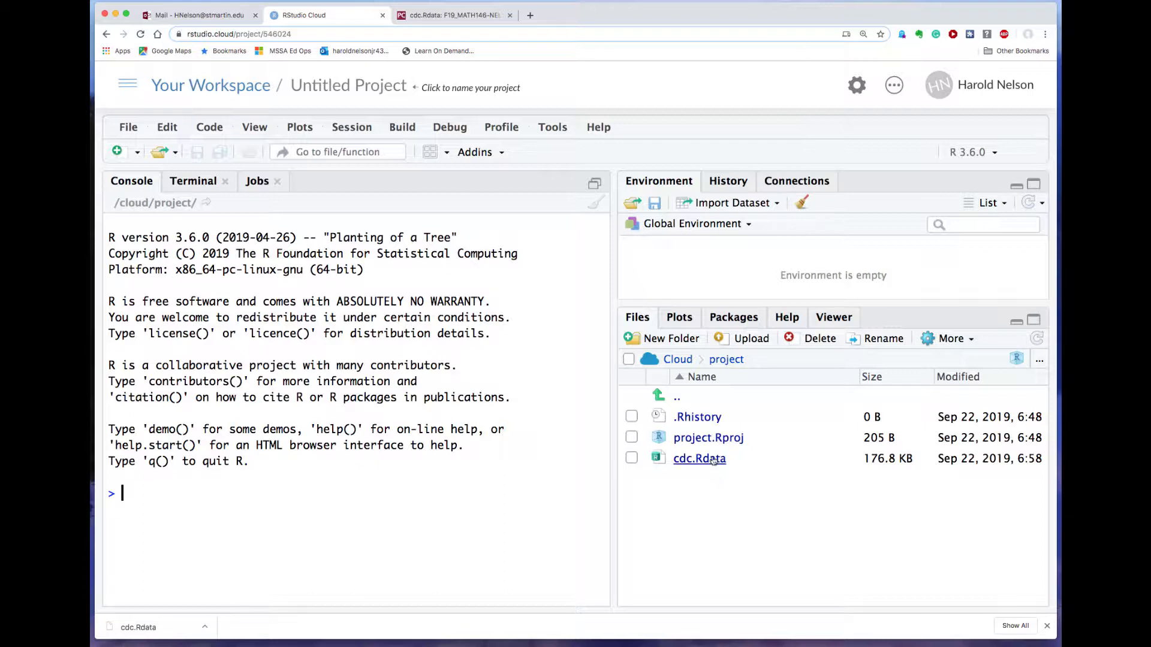
{"action": "mouse_move", "coordinate": [699, 458]}
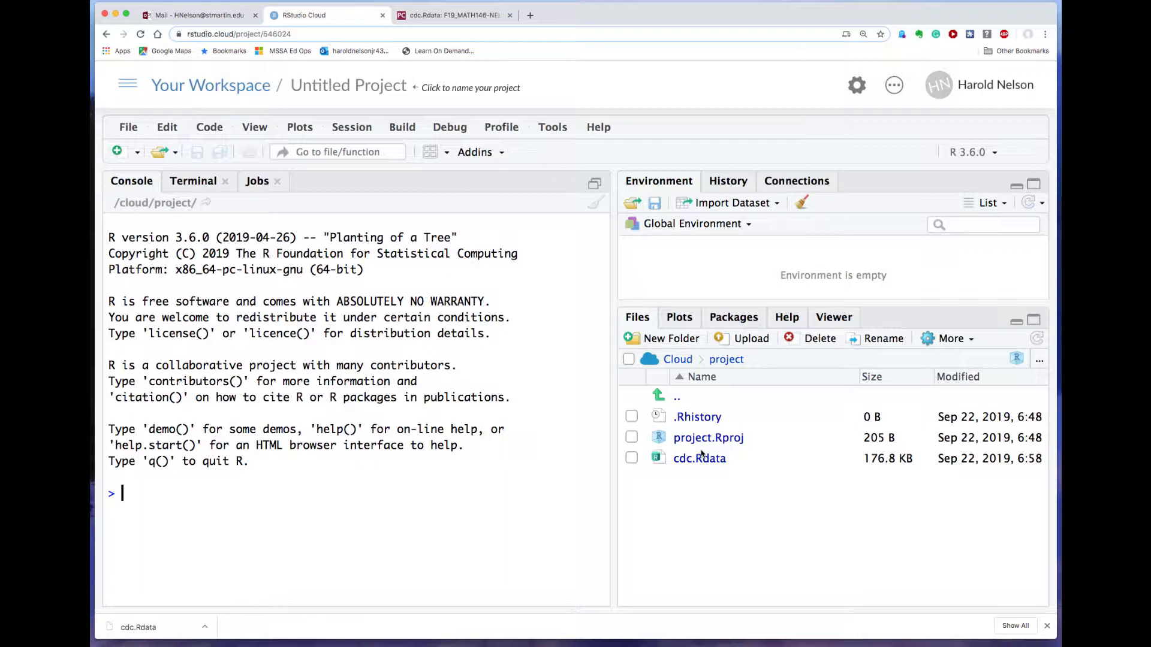
{"action": "mouse_move", "coordinate": [699, 454]}
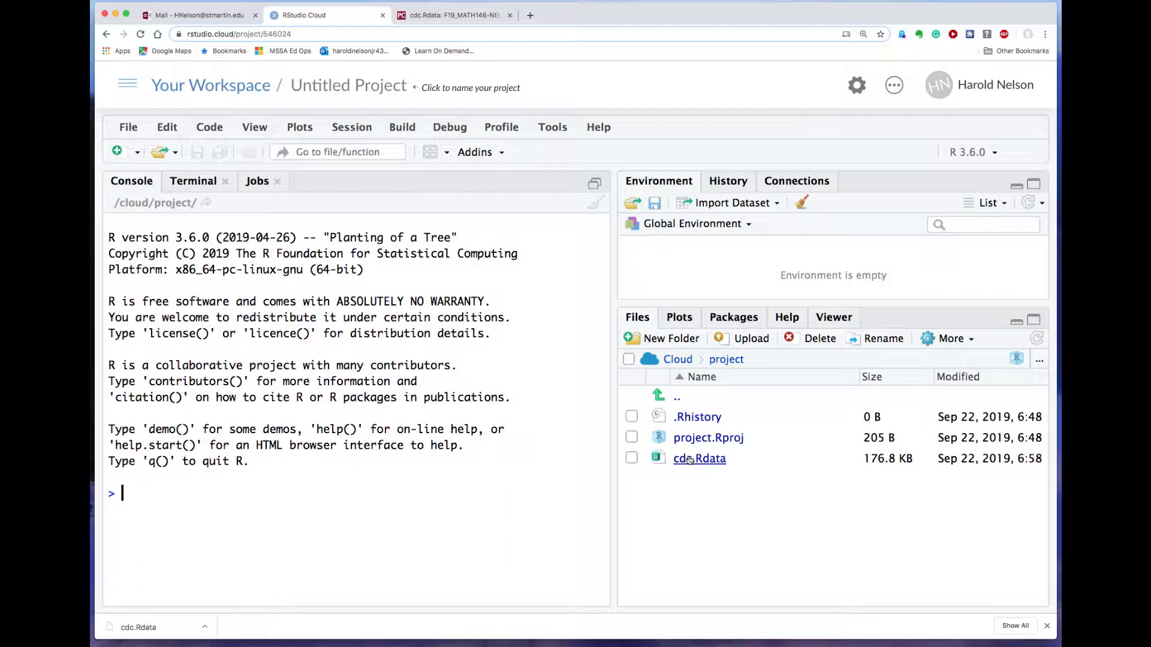
{"action": "mouse_move", "coordinate": [129, 127]}
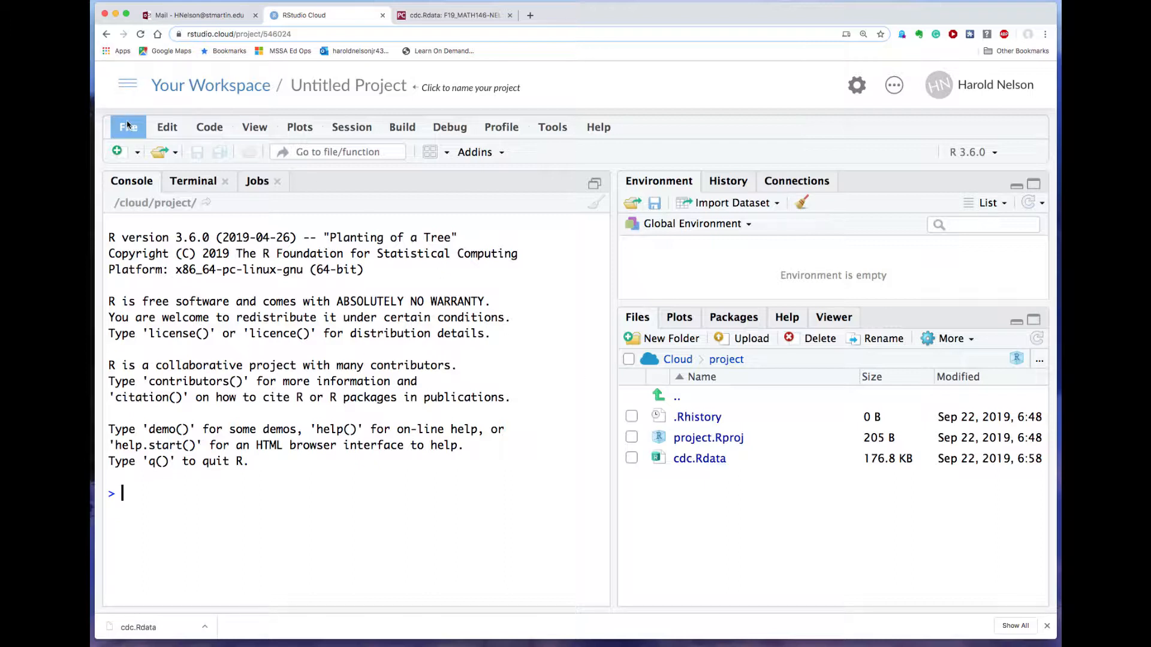
- Load cdc.Rdata from the project files, putting cdc (20000 obs. of 9 variables) in the environment
{"action": "left_click", "coordinate": [127, 127]}
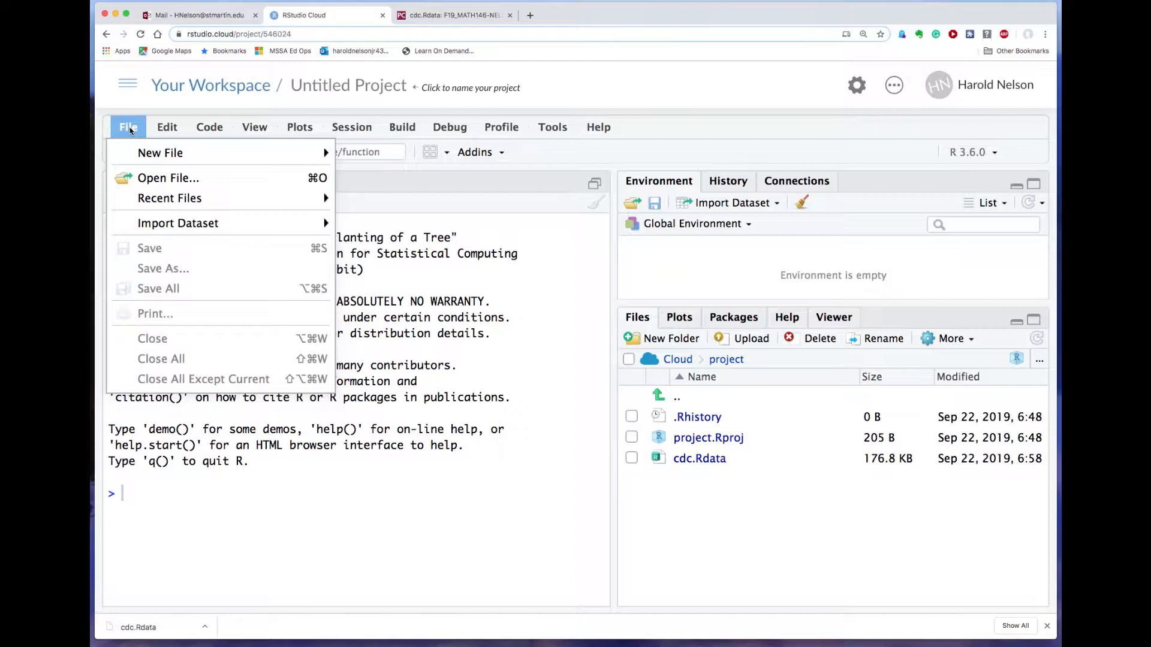
{"action": "left_click", "coordinate": [168, 178]}
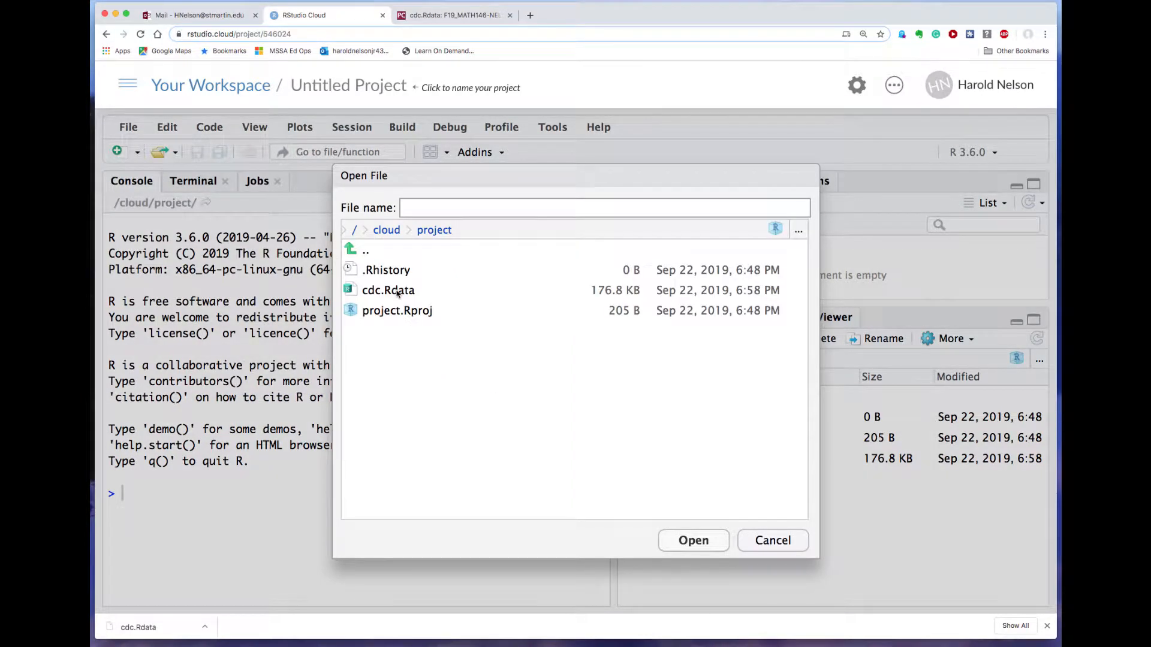
{"action": "left_click", "coordinate": [388, 290]}
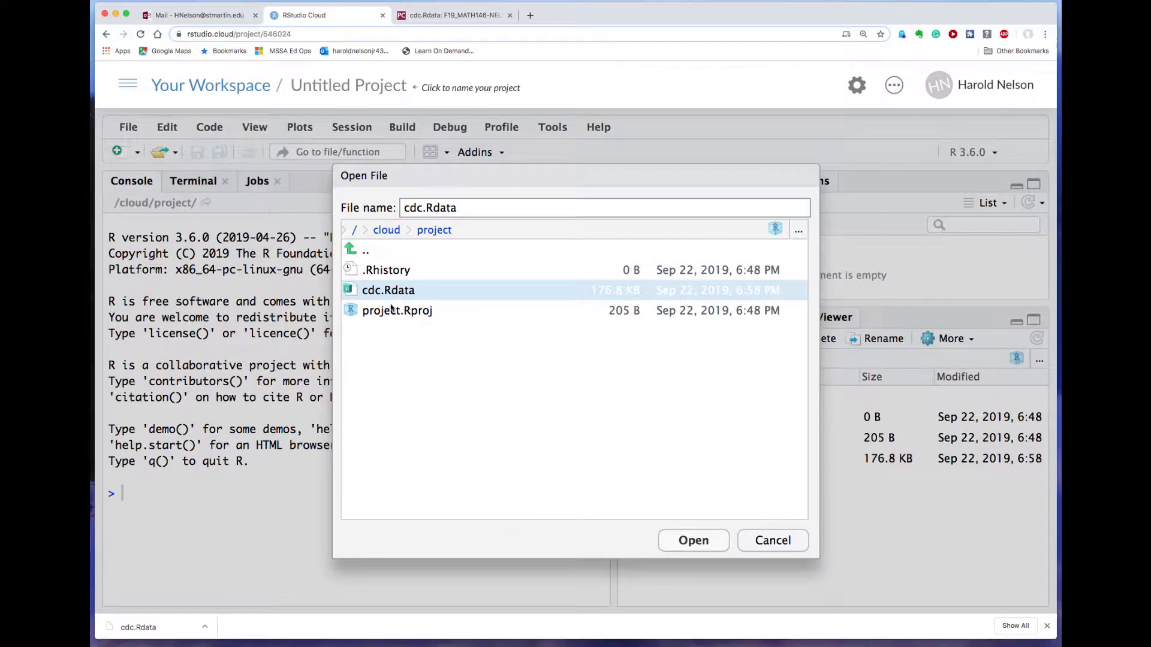
{"action": "left_click", "coordinate": [692, 541]}
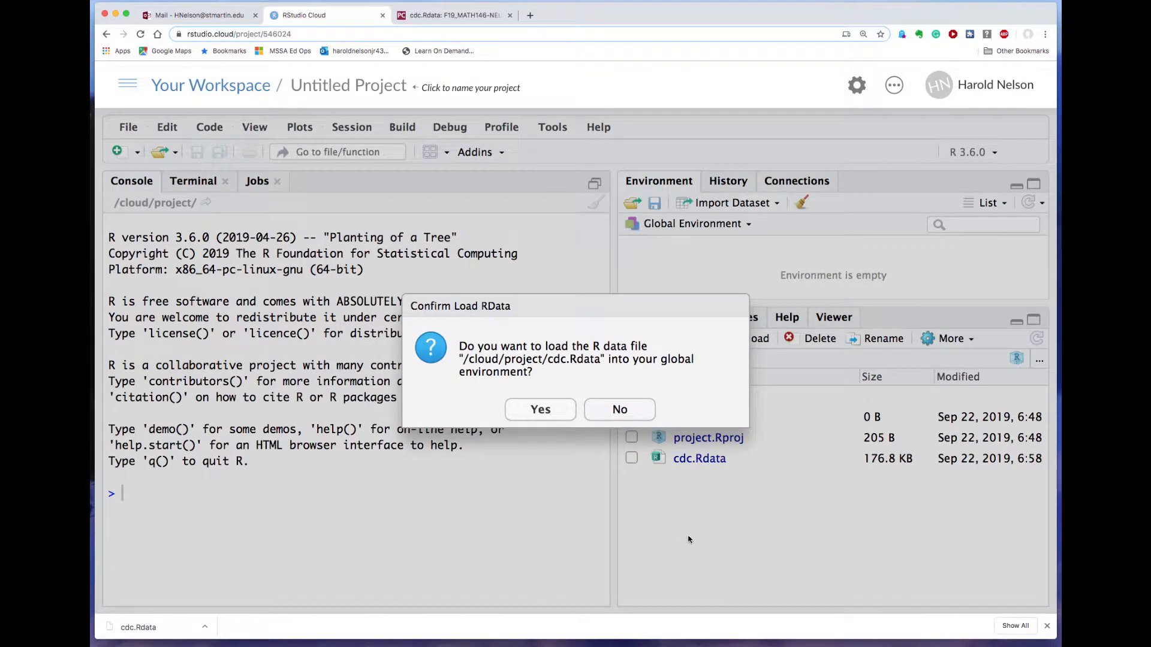
{"action": "mouse_move", "coordinate": [467, 359]}
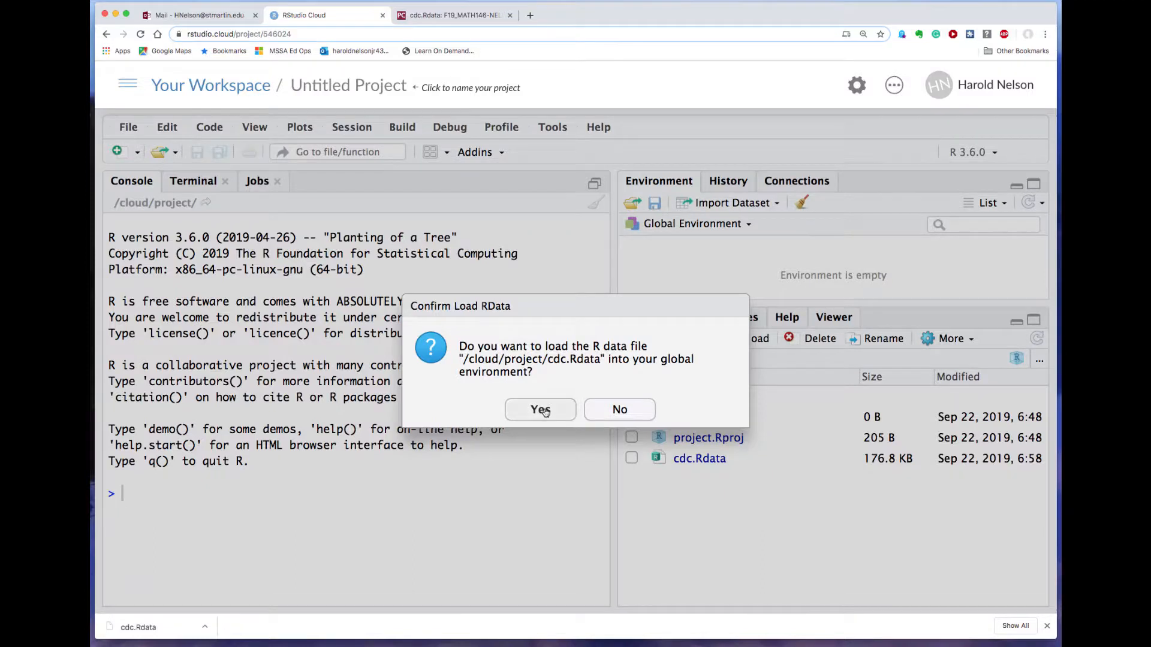
{"action": "left_click", "coordinate": [541, 410]}
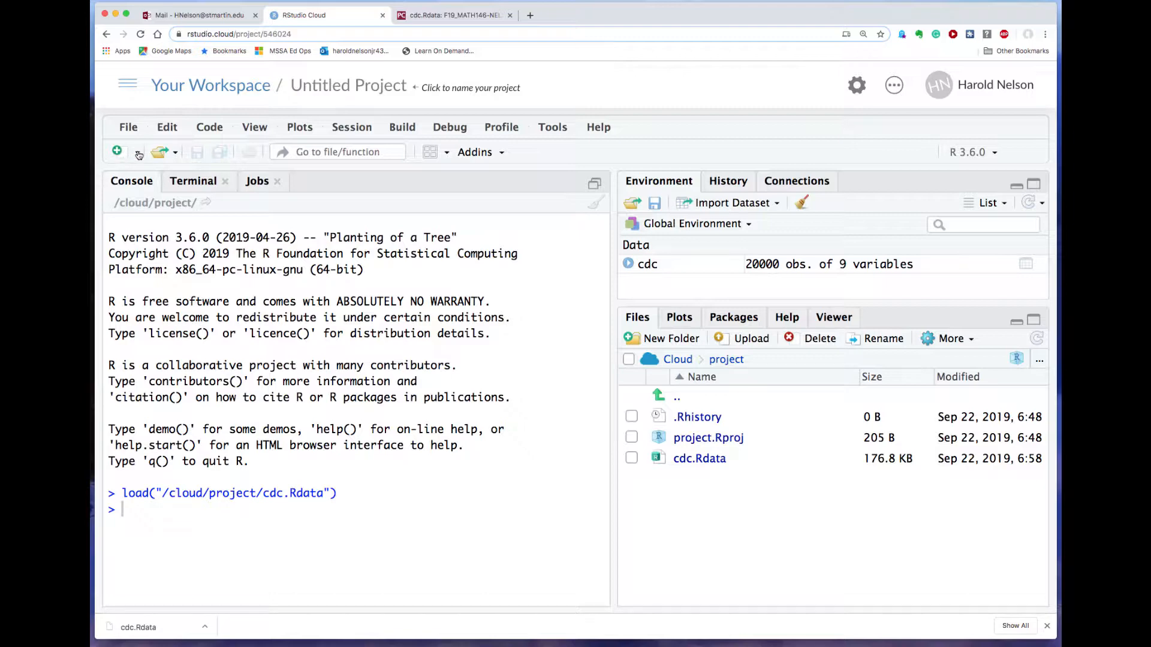
- Create a new R script and paste the console's load command for cdc.Rdata into it
{"action": "left_click", "coordinate": [116, 153]}
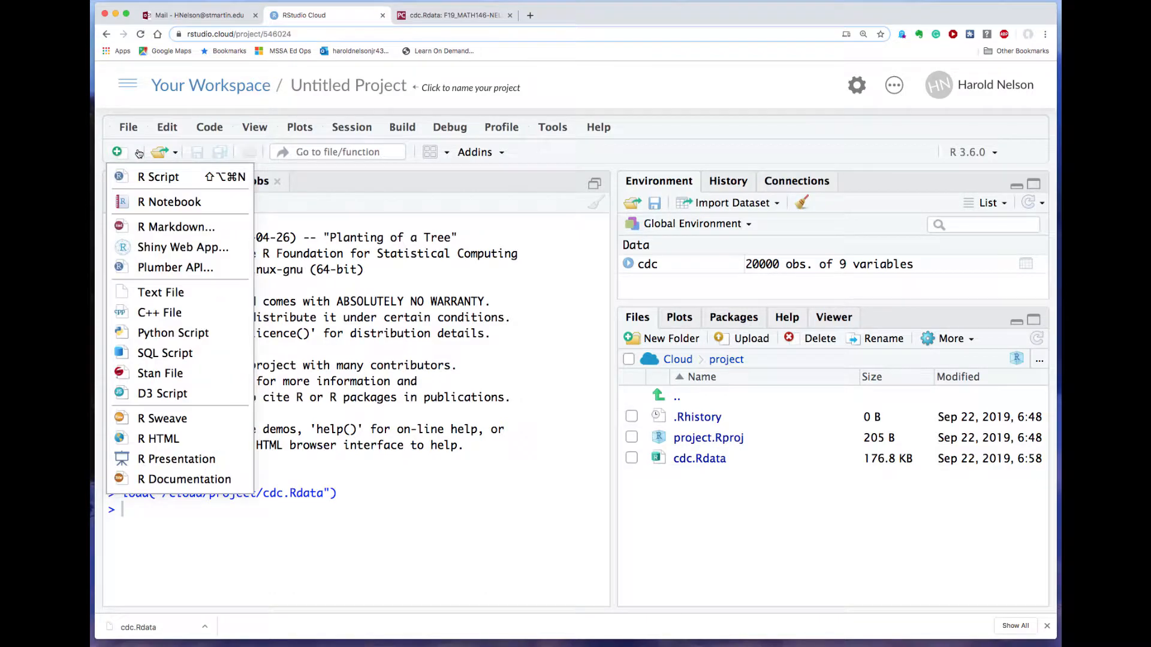
{"action": "left_click", "coordinate": [159, 178]}
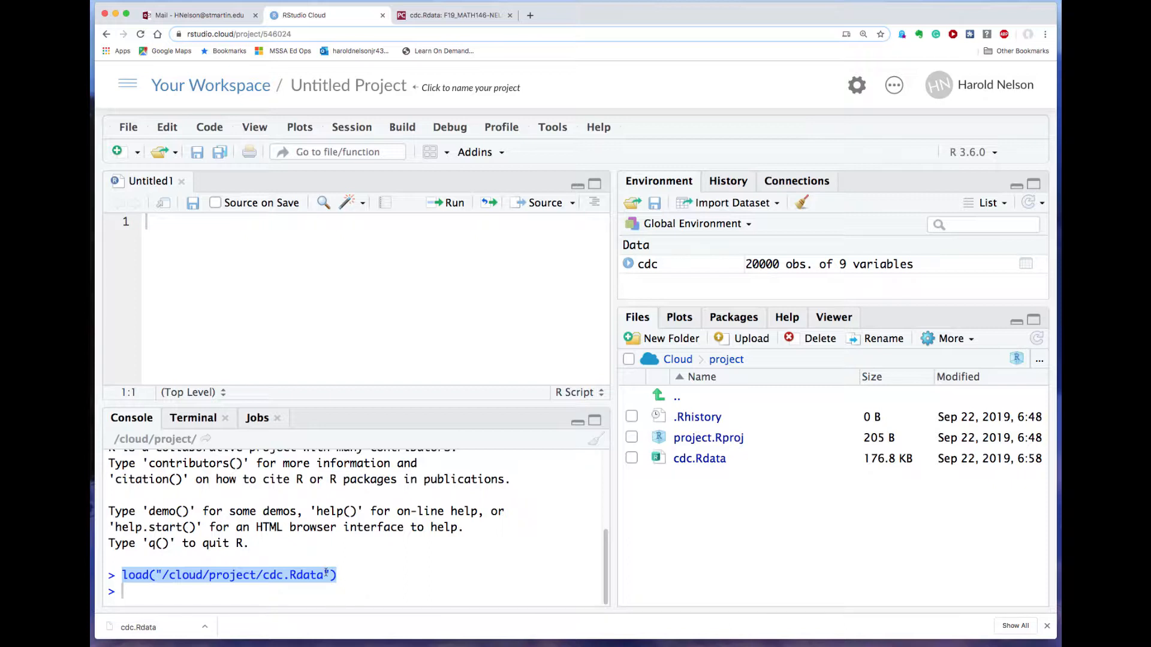
{"action": "right_click", "coordinate": [228, 575]}
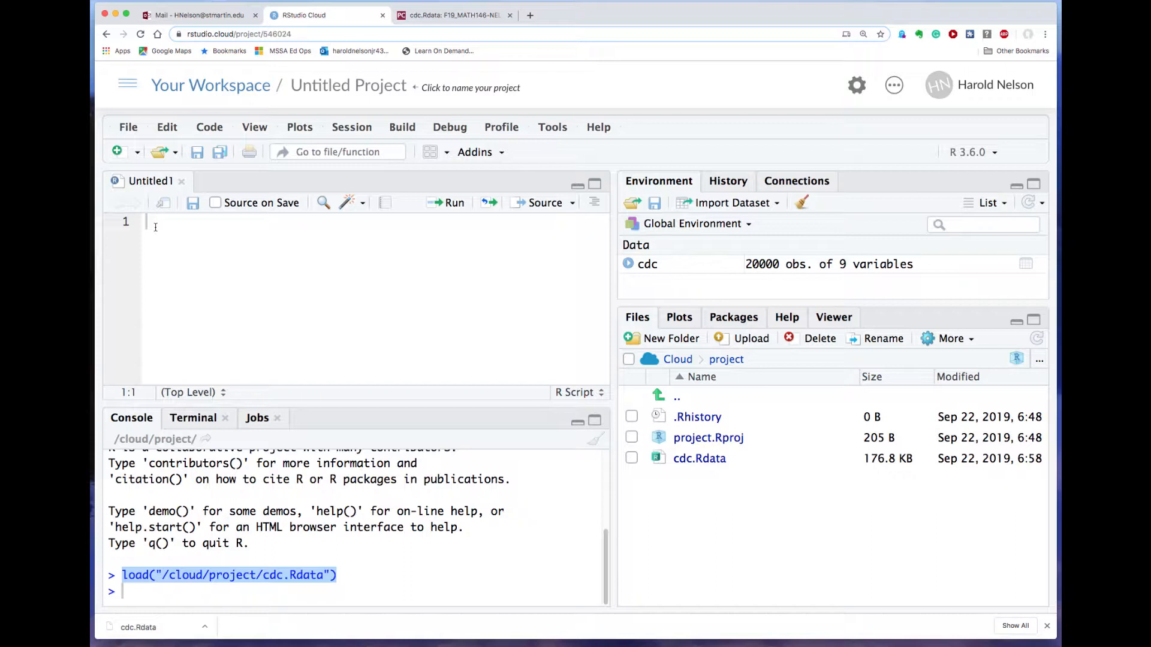
{"action": "right_click", "coordinate": [155, 224]}
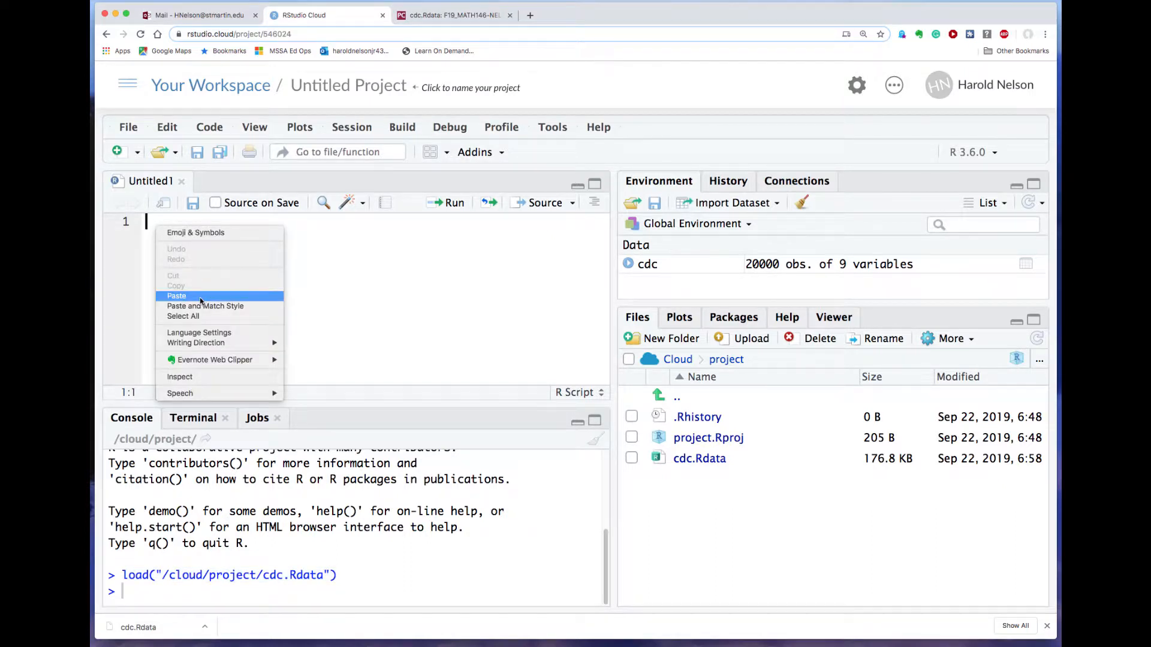
{"action": "left_click", "coordinate": [176, 295]}
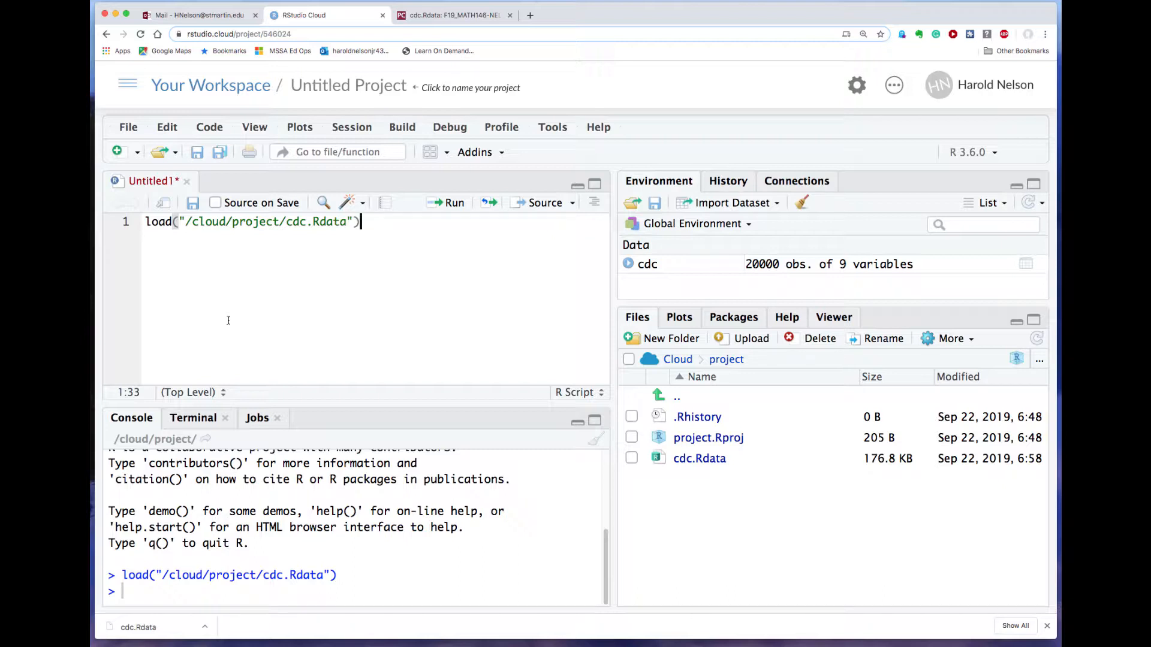
{"action": "mouse_move", "coordinate": [157, 263]}
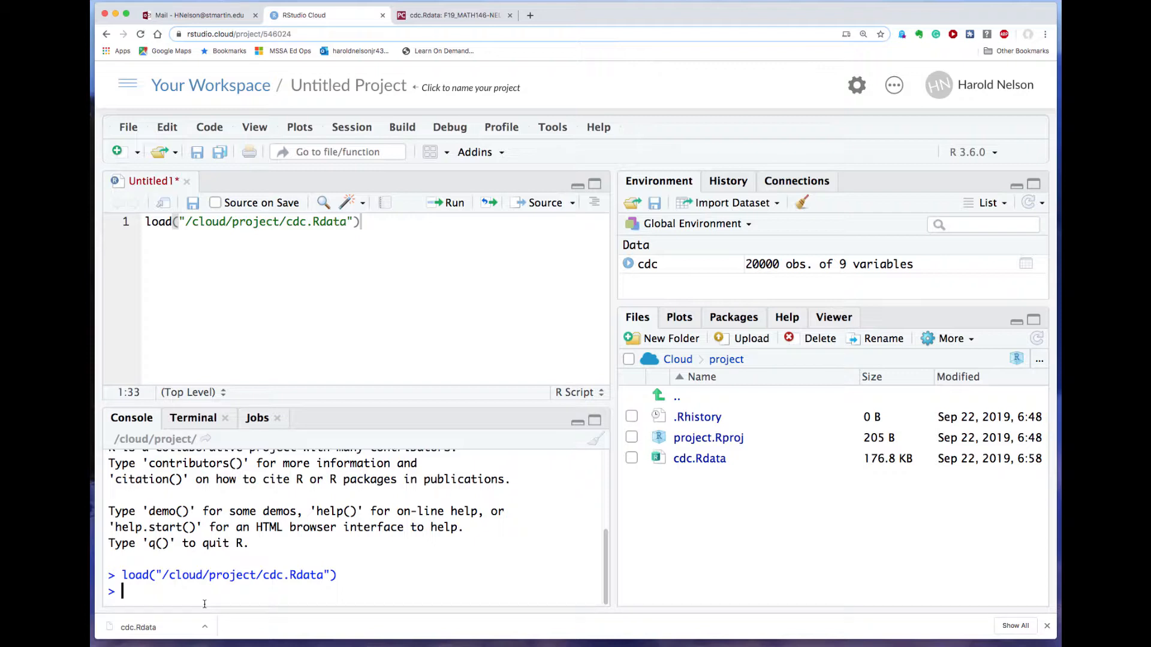
- Run str(cdc) in the console to list the 9 variables, then return to the script
{"action": "type", "text": "str("}
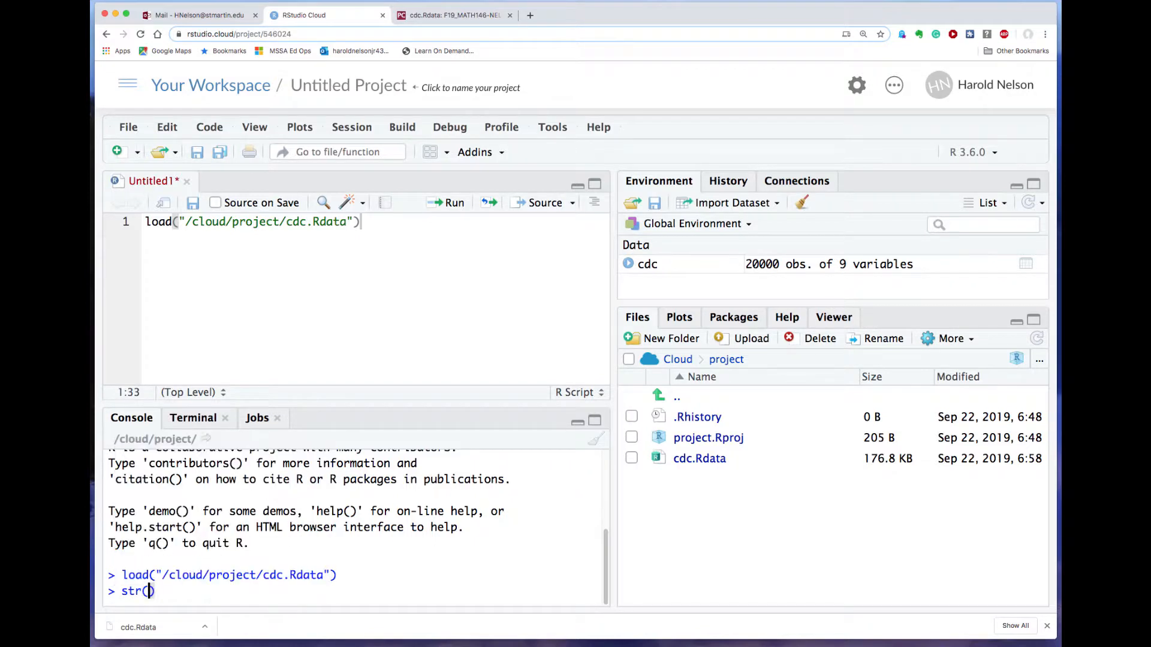
{"action": "type", "text": "cd"}
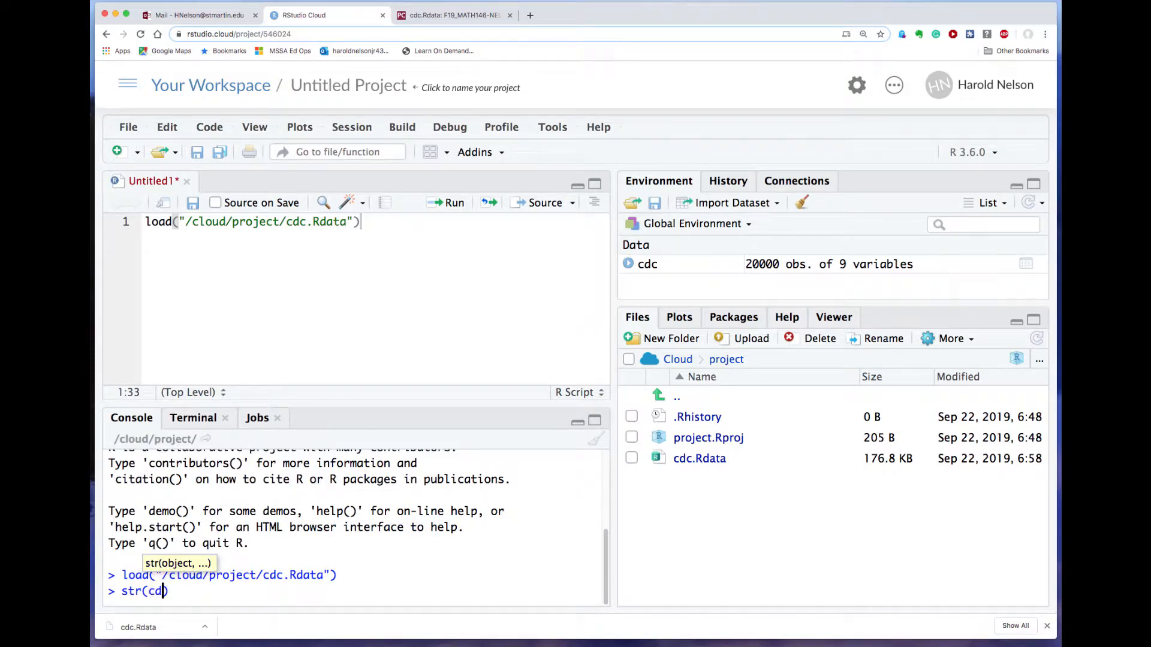
{"action": "type", "text": "c"}
{"action": "key", "text": "Return"}
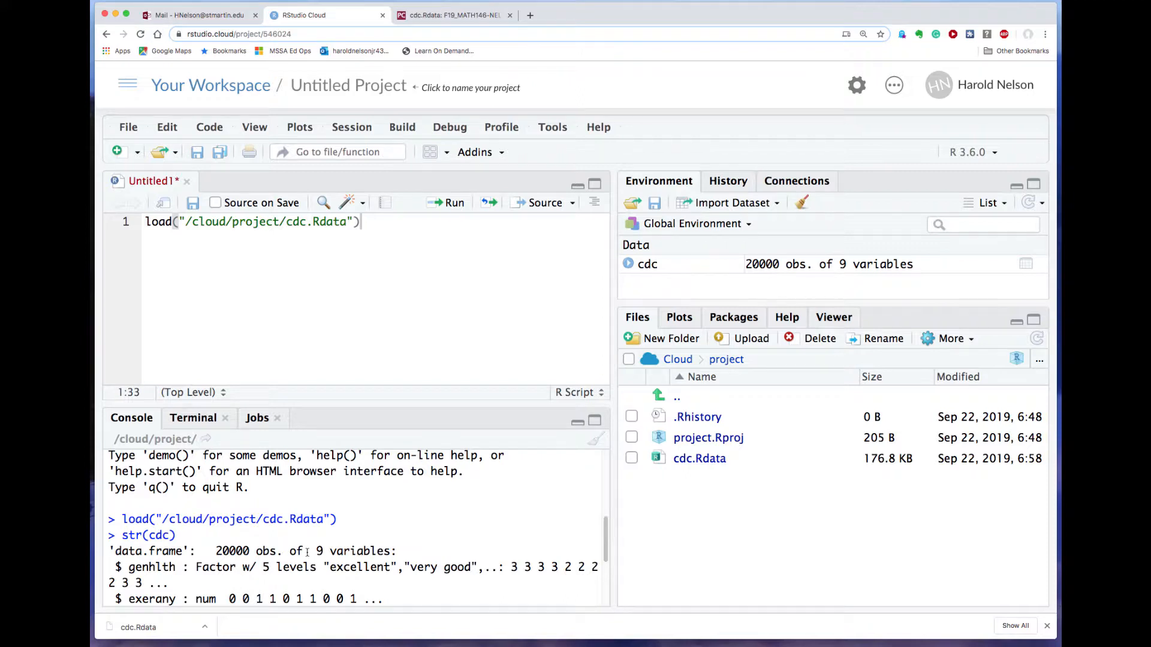
{"action": "scroll", "scroll_direction": "down", "scroll_amount": 3}
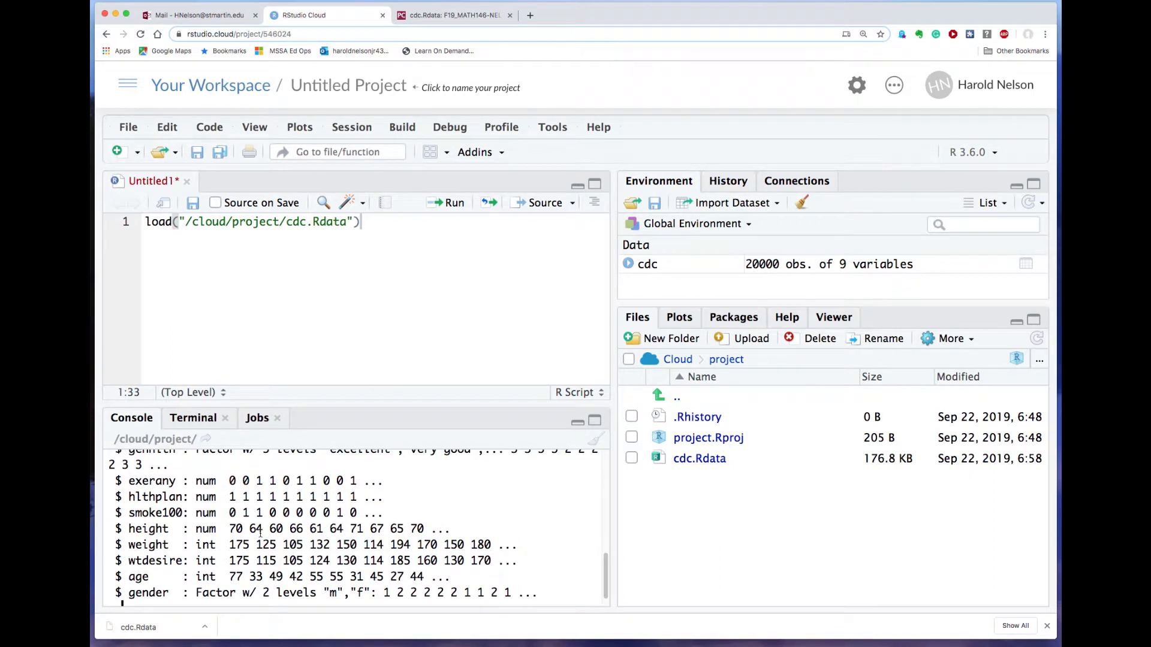
{"action": "left_click", "coordinate": [375, 221]}
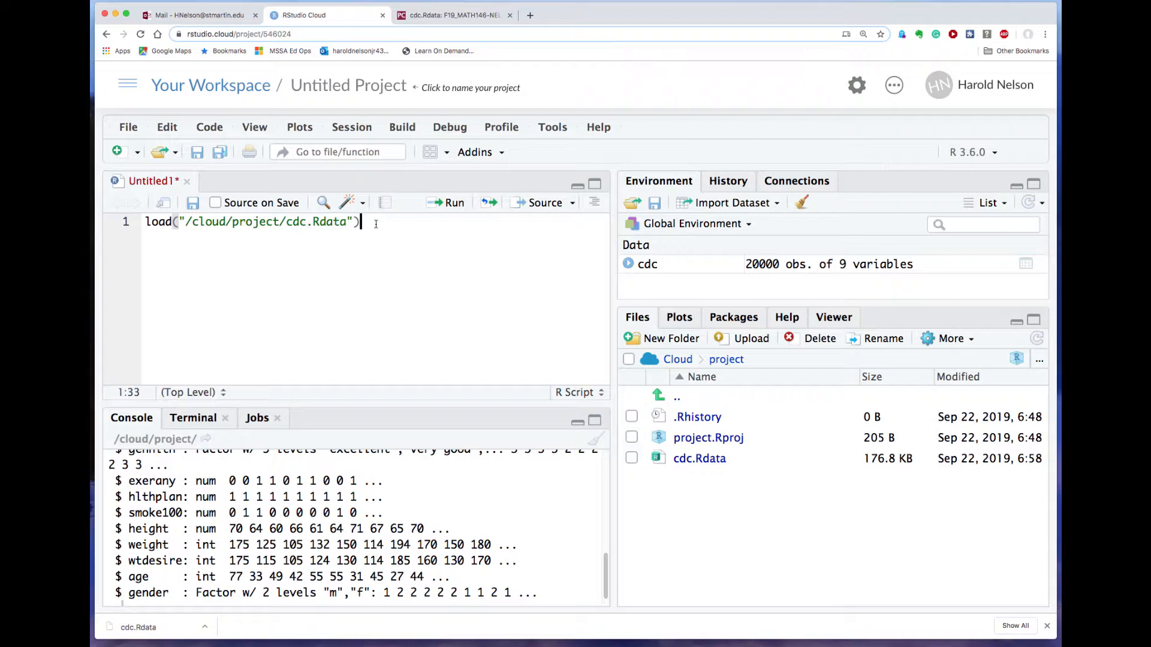
- Add str(cdc) as line 2 of the script and run it
{"action": "key", "text": "enter"}
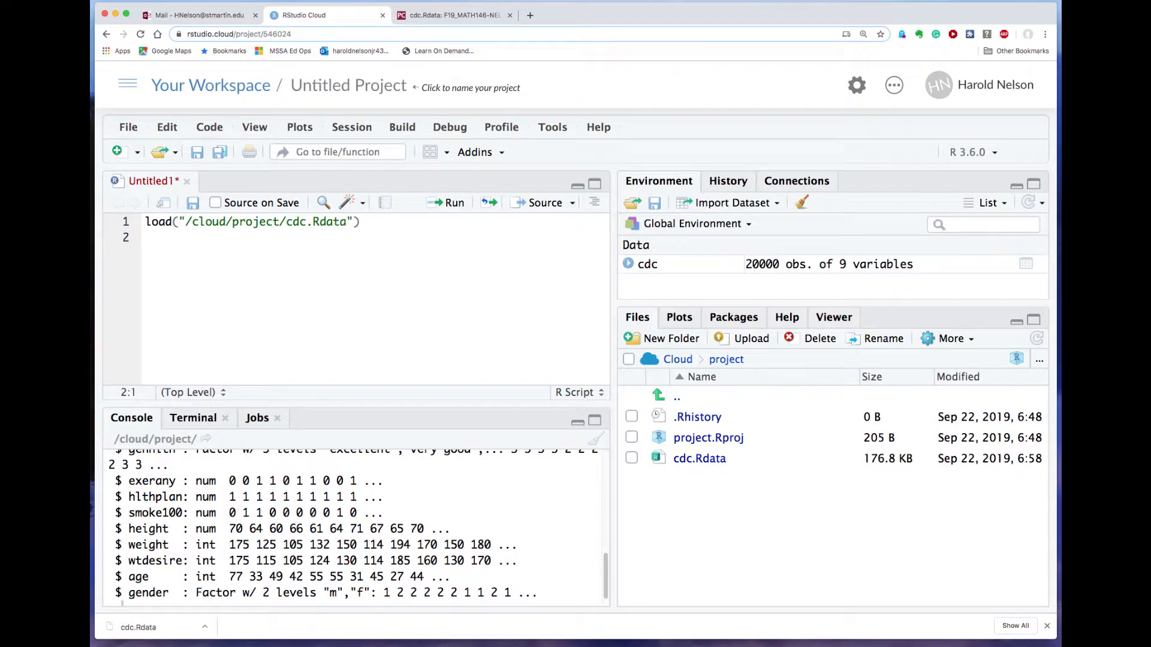
{"action": "type", "text": "s"}
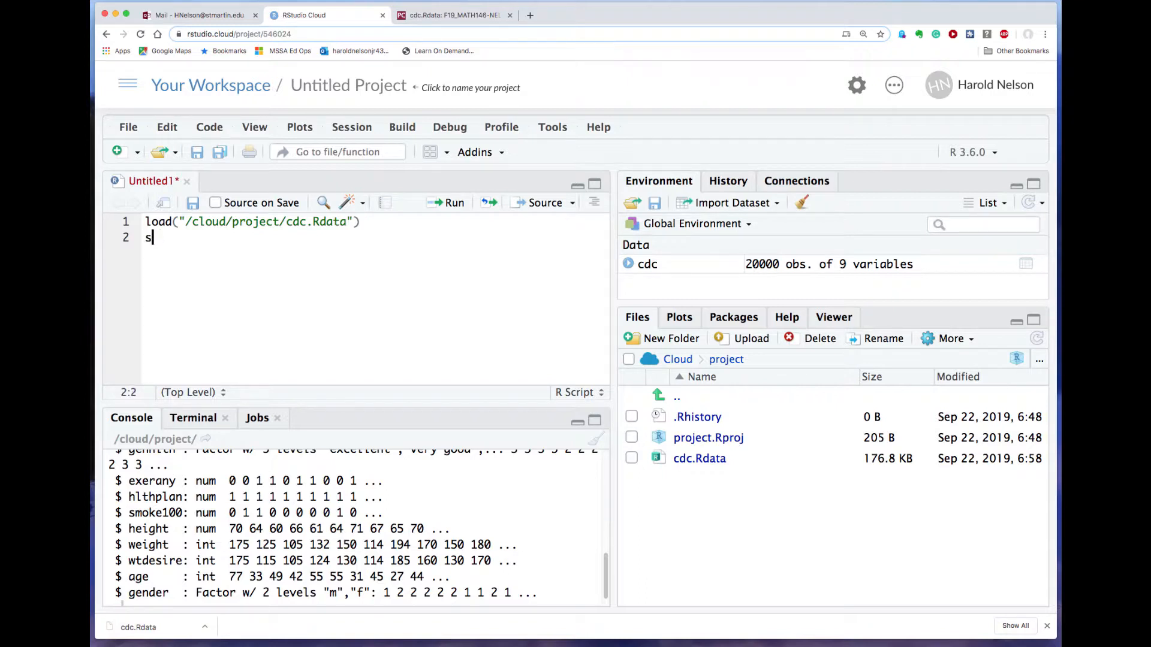
{"action": "type", "text": "tr("}
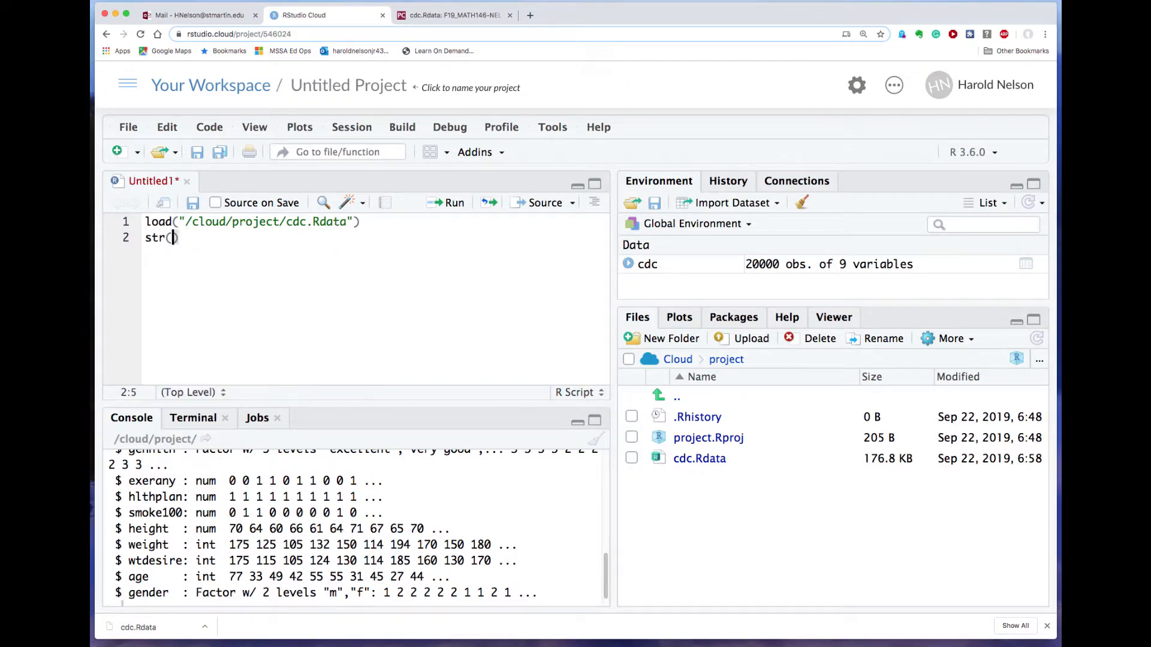
{"action": "type", "text": "cdc"}
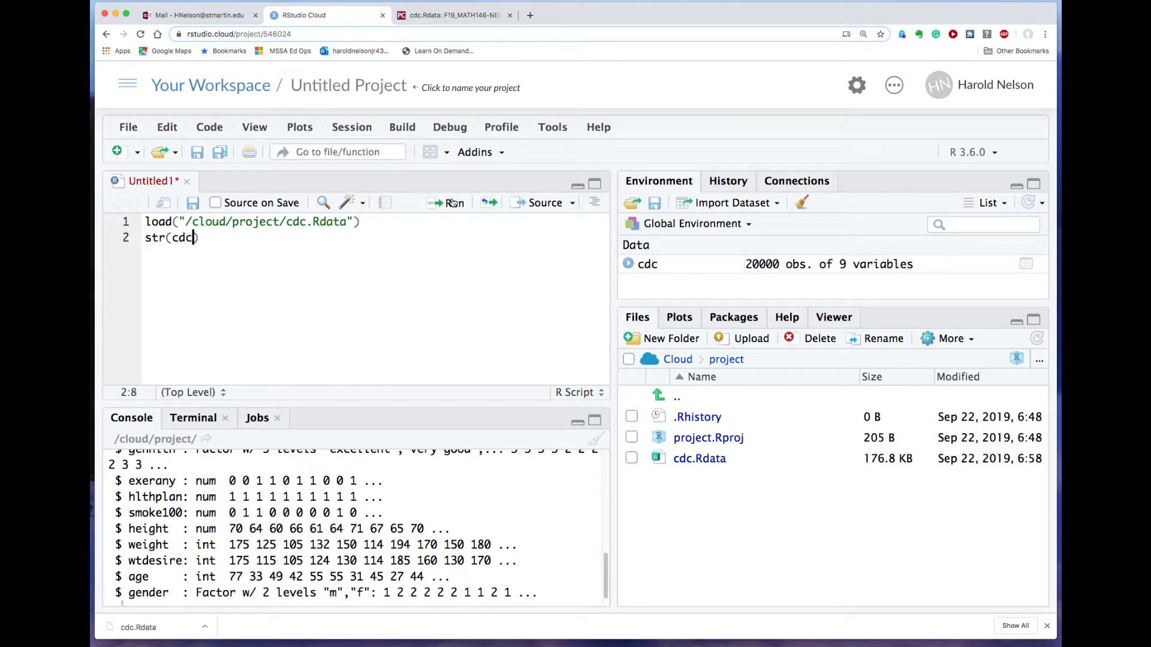
{"action": "left_click", "coordinate": [453, 203]}
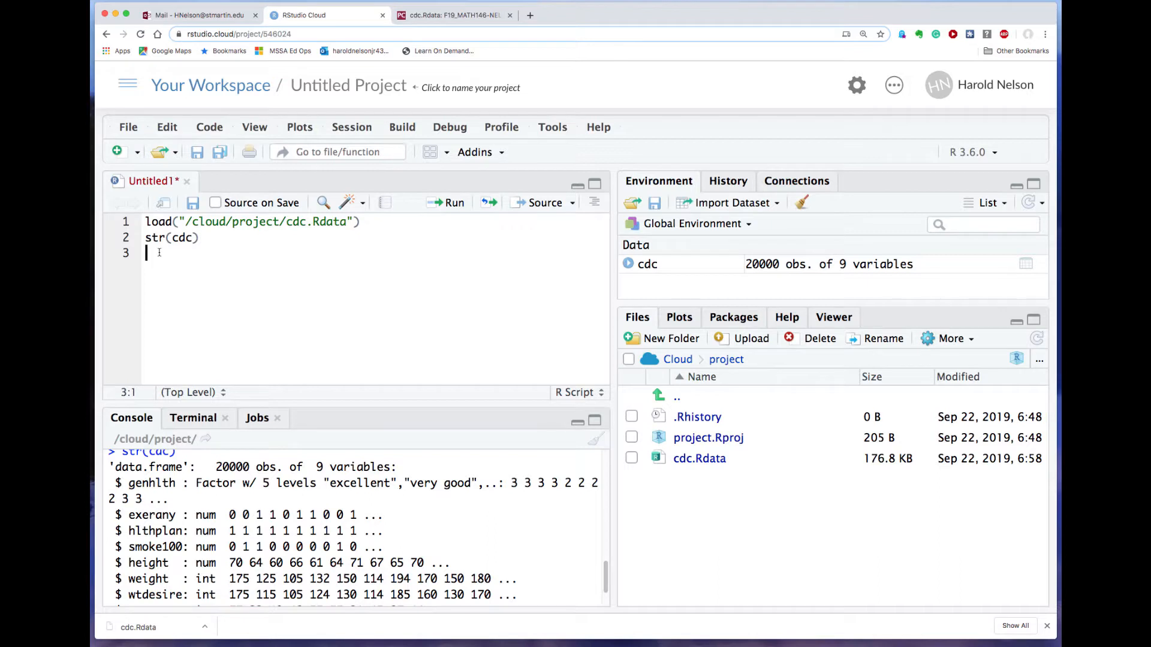
- Add summary(cdc) to the script and run it, producing the data summary in the console
{"action": "type", "text": "s"}
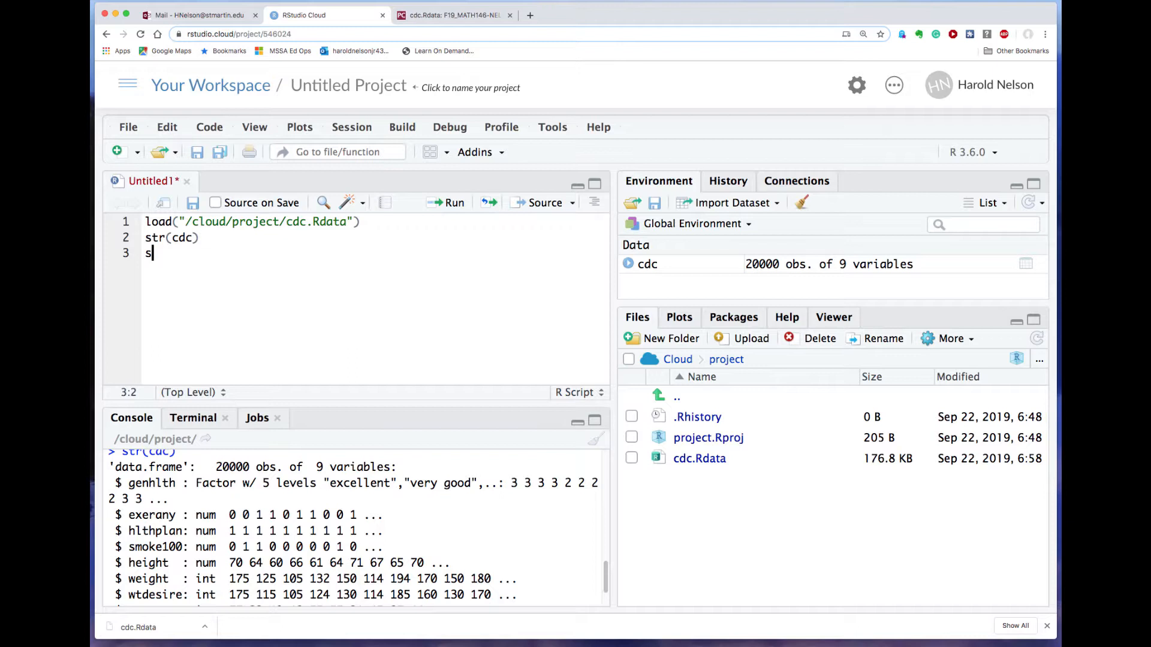
{"action": "type", "text": "ummary(cd"}
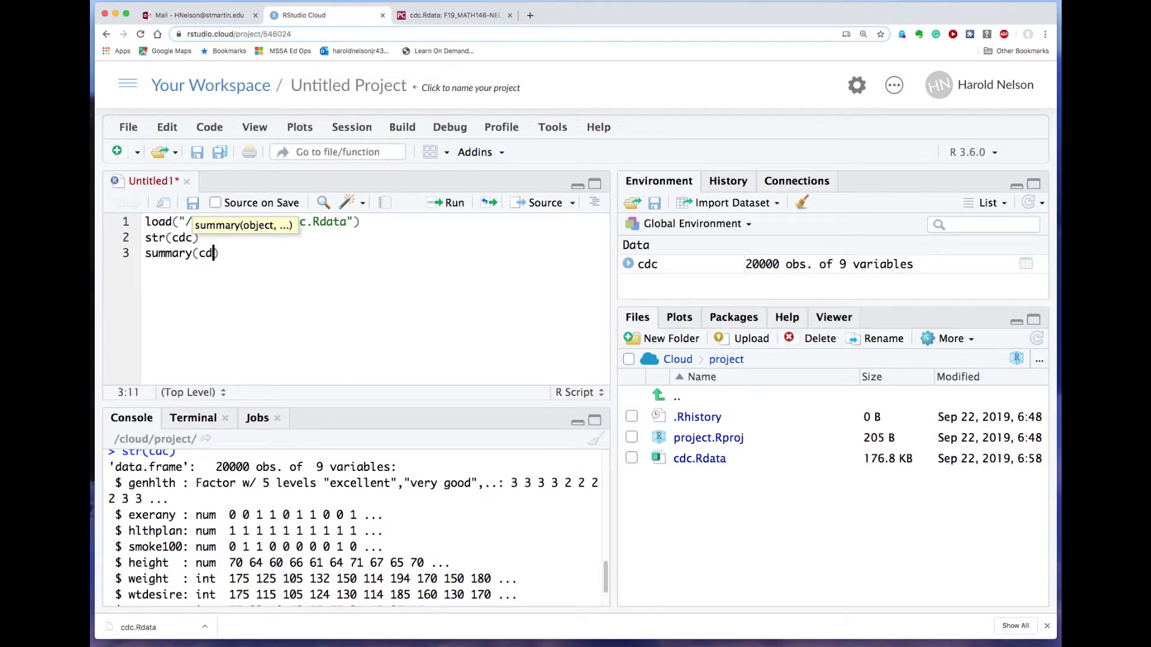
{"action": "type", "text": ")"}
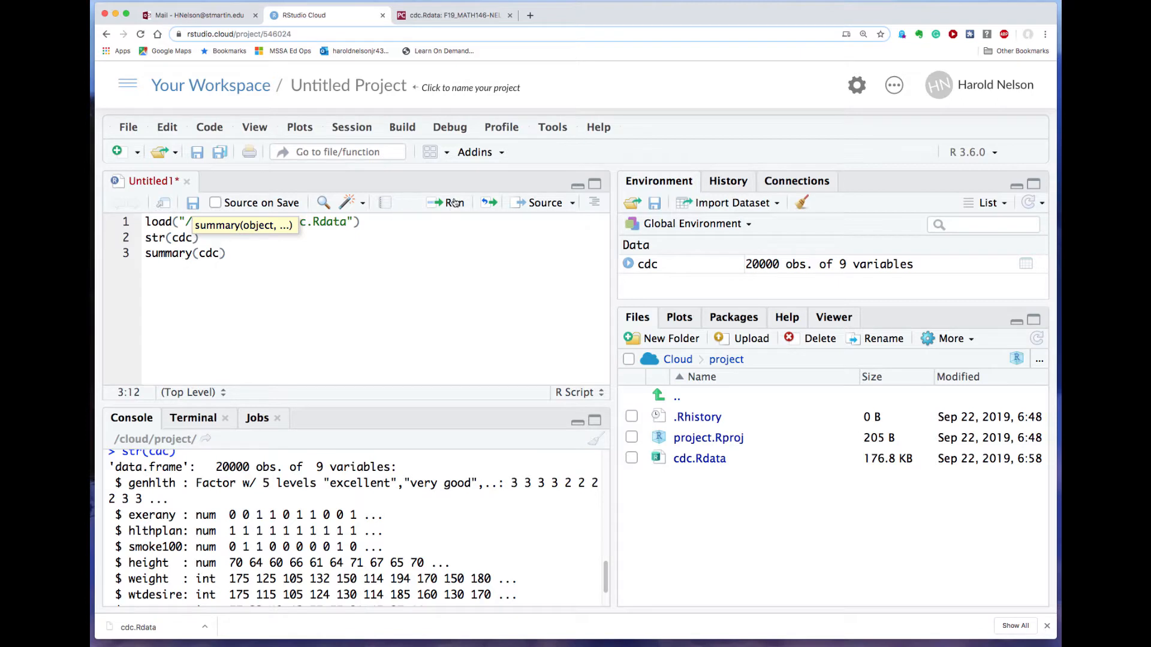
{"action": "left_click", "coordinate": [452, 203]}
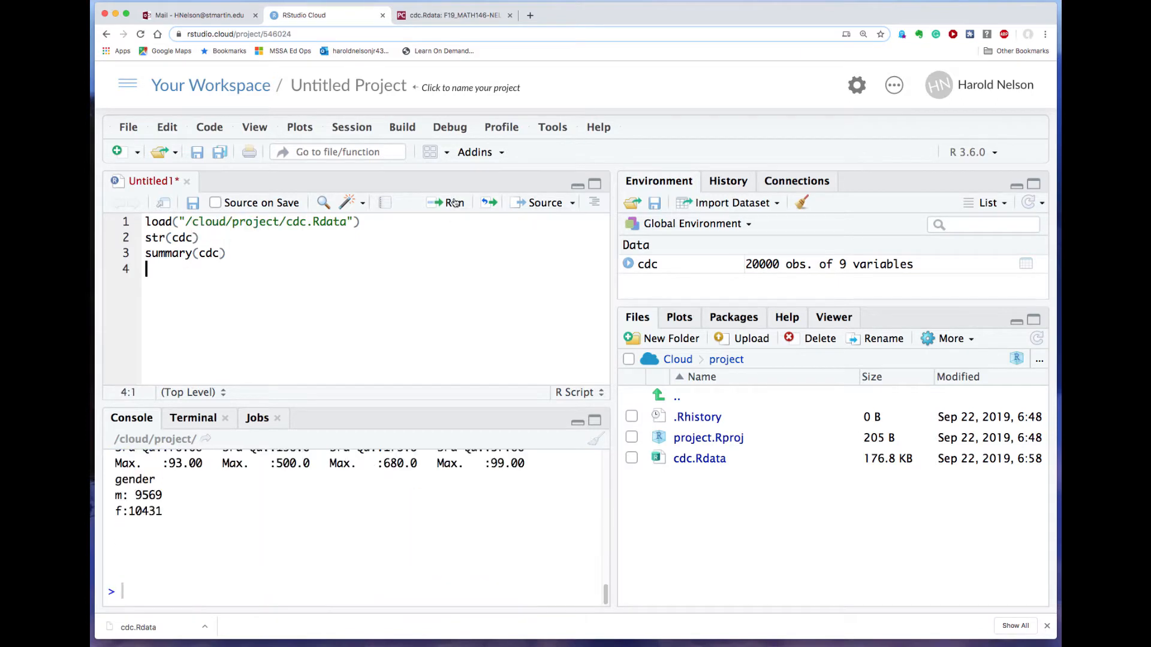